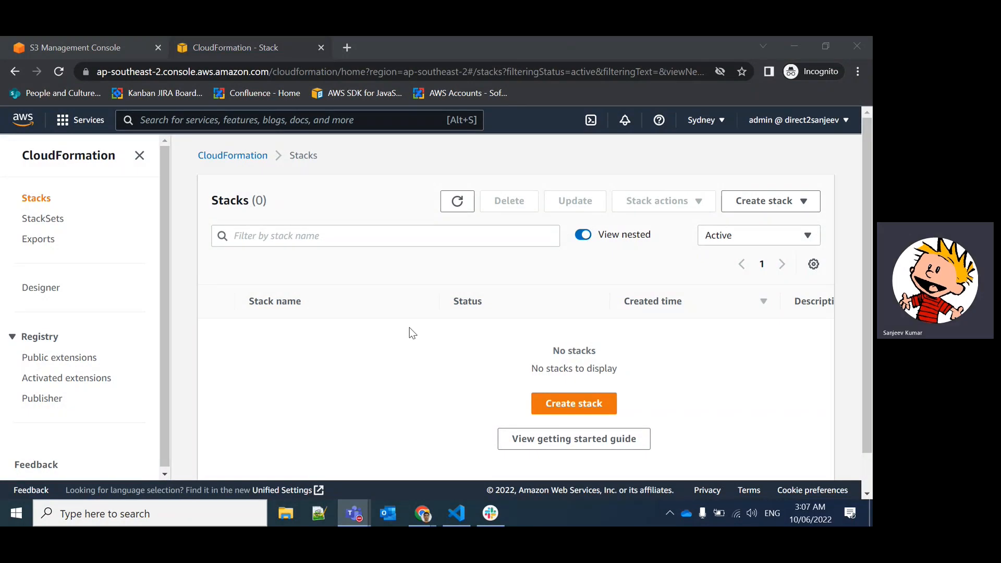
pyautogui.moveTo(376, 324)
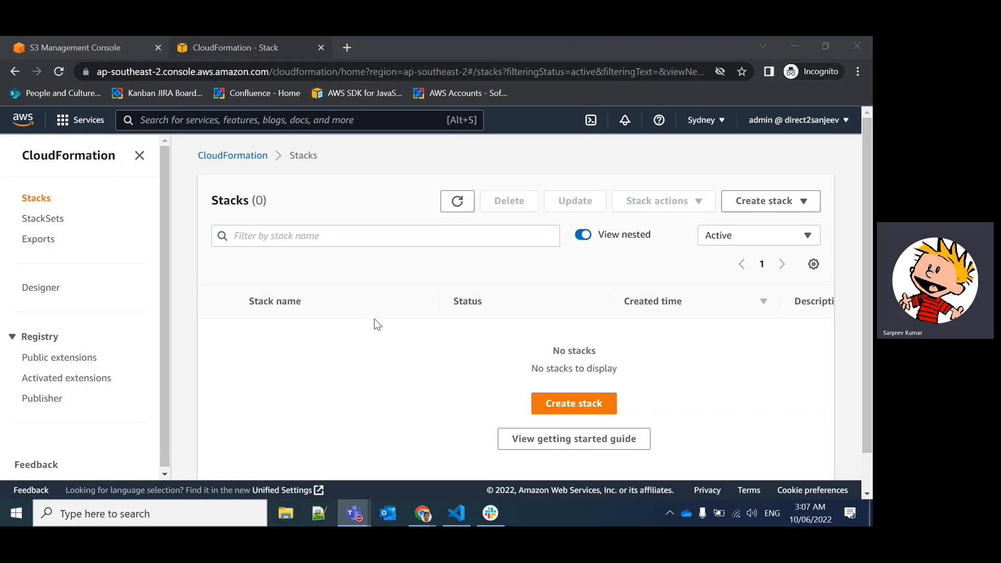
pyautogui.moveTo(445, 504)
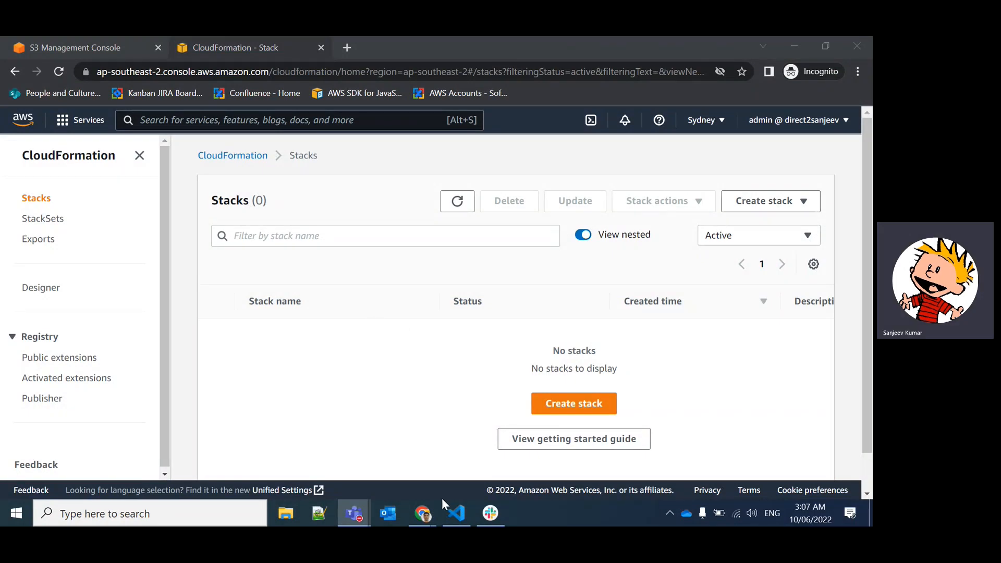
pyautogui.moveTo(412, 410)
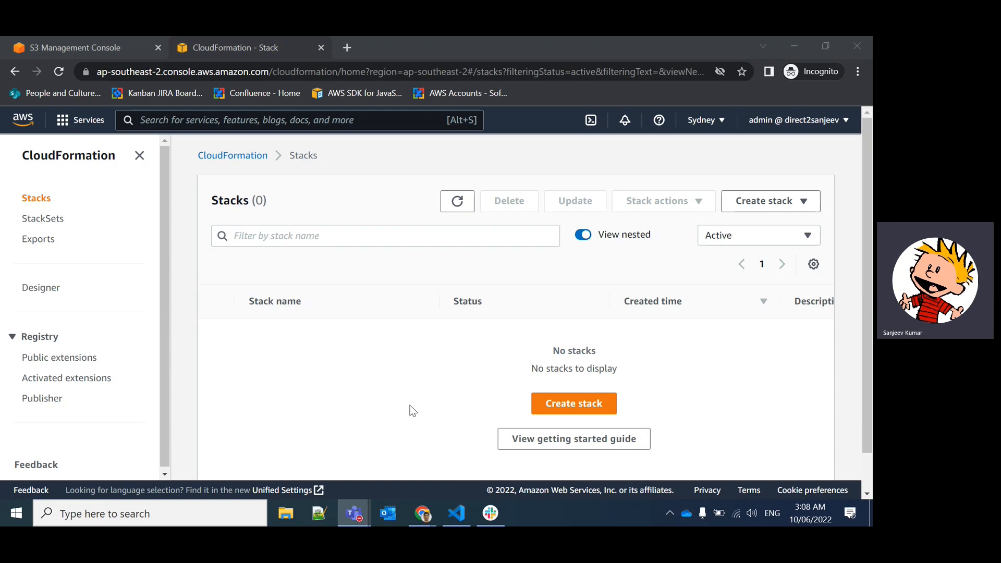
pyautogui.moveTo(437, 493)
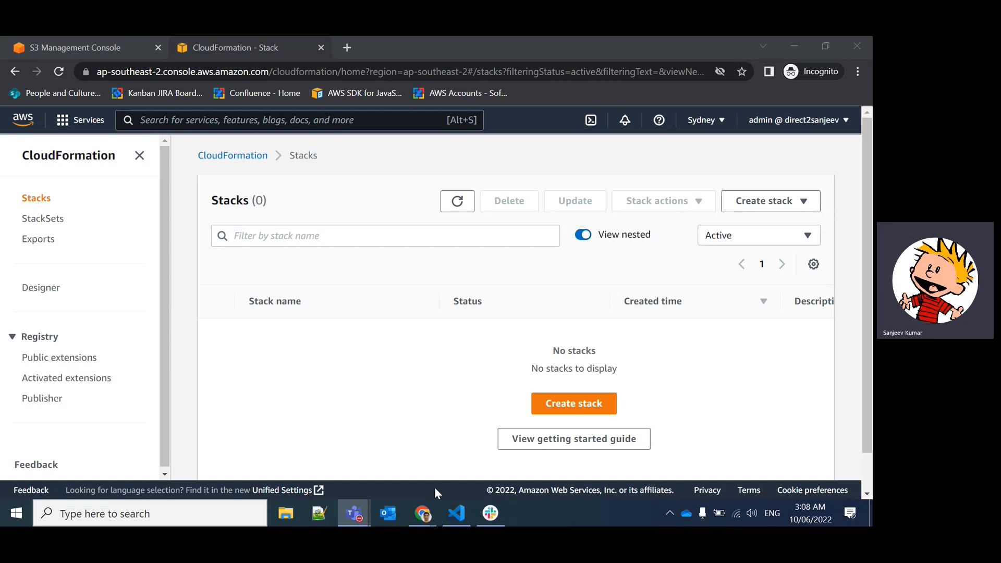
# Switch to VS Code and review parameters.json, which supplies the DevBucketName value
pyautogui.click(456, 513)
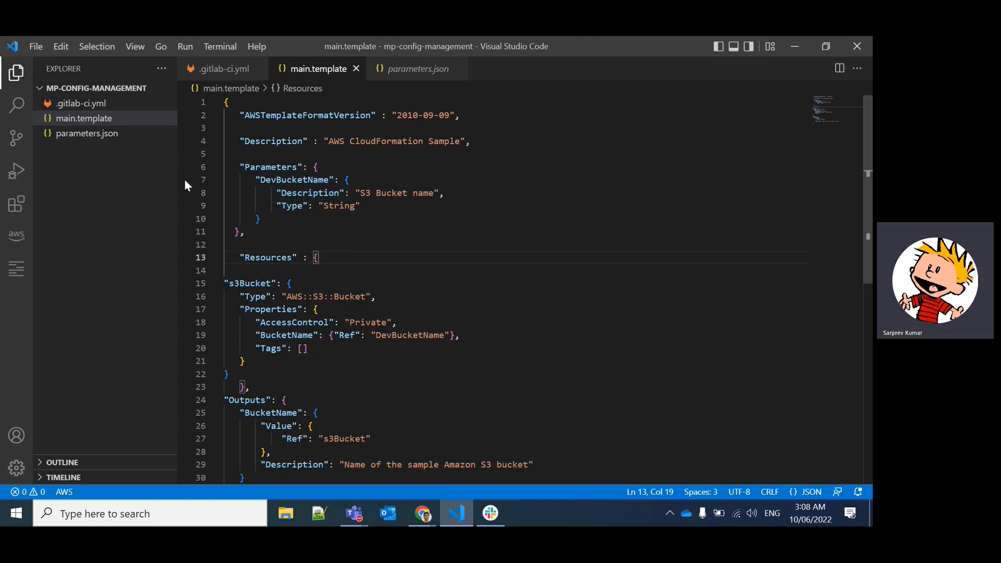
pyautogui.click(416, 69)
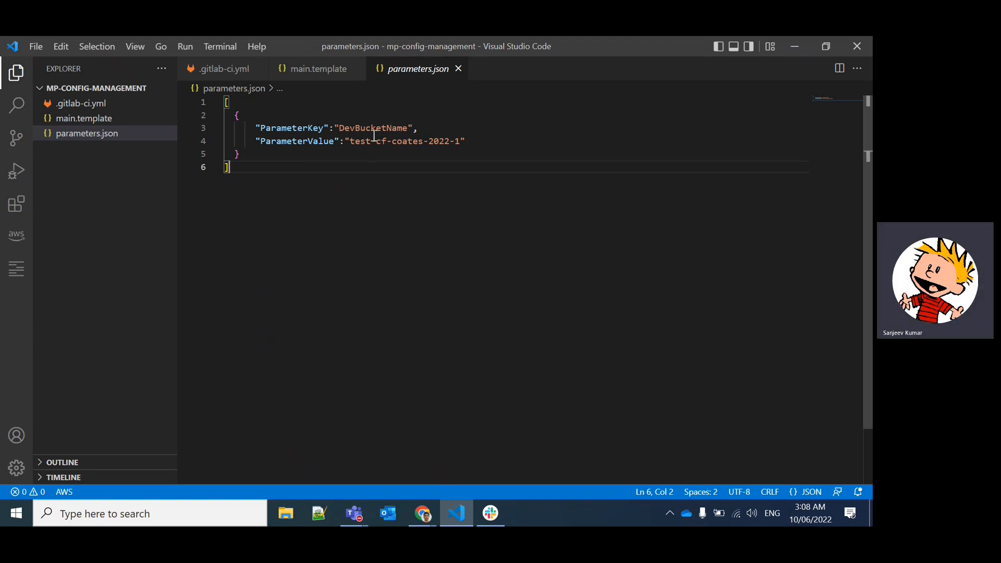
pyautogui.moveTo(351, 141); pyautogui.dragTo(428, 141)
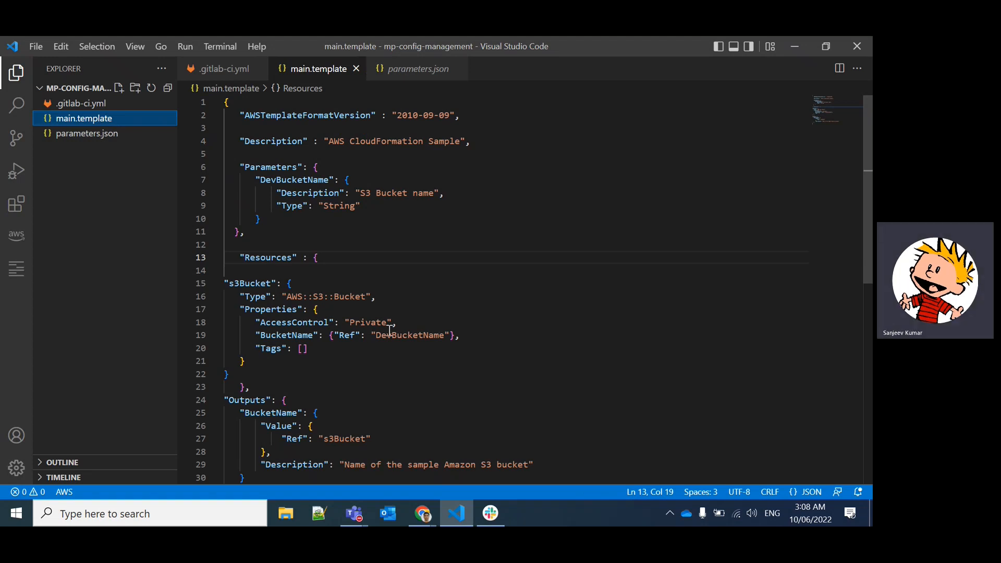
# Highlight the DevBucketName reference for the S3 bucket in main.template
pyautogui.doubleClick(408, 334)
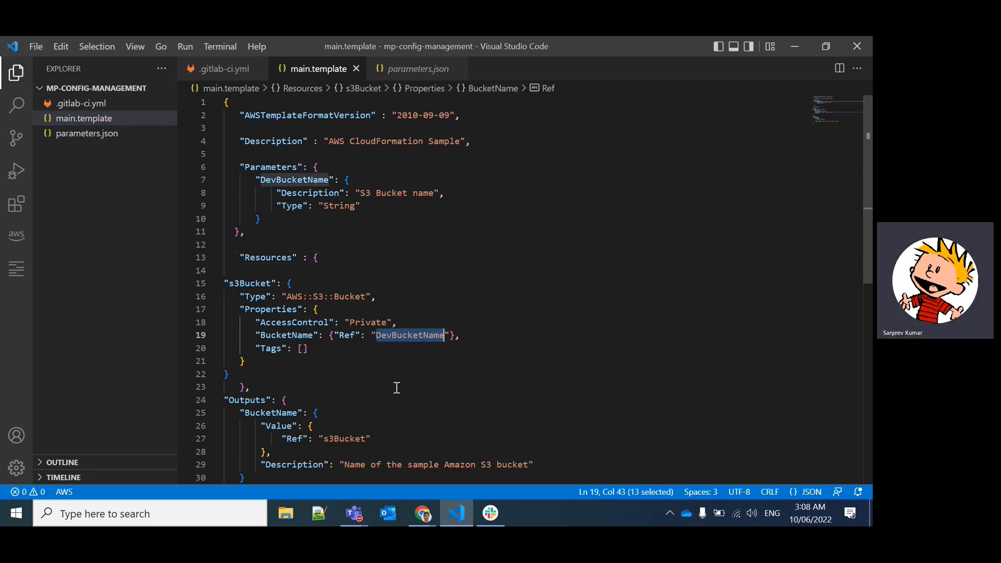
pyautogui.doubleClick(347, 335)
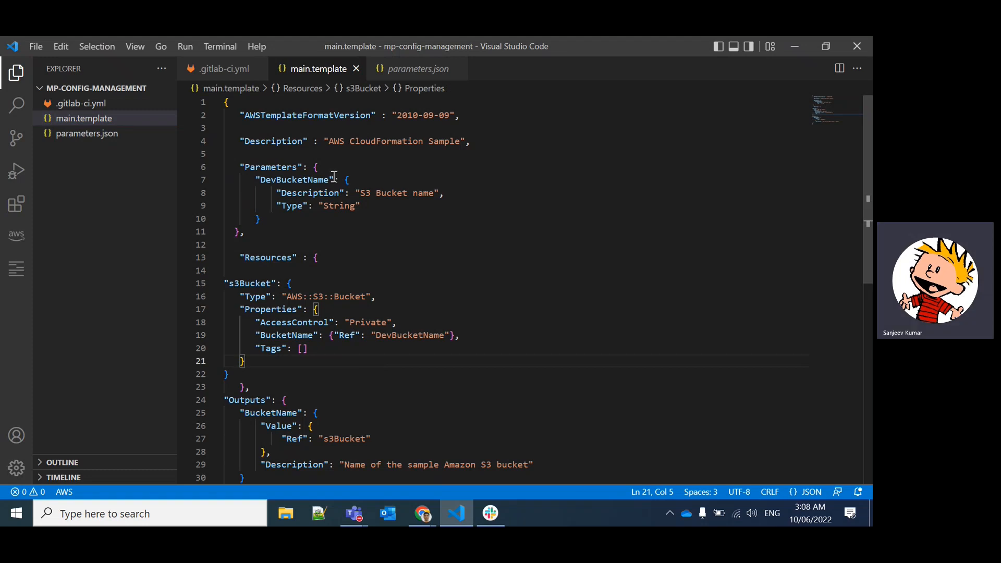
pyautogui.moveTo(87, 133)
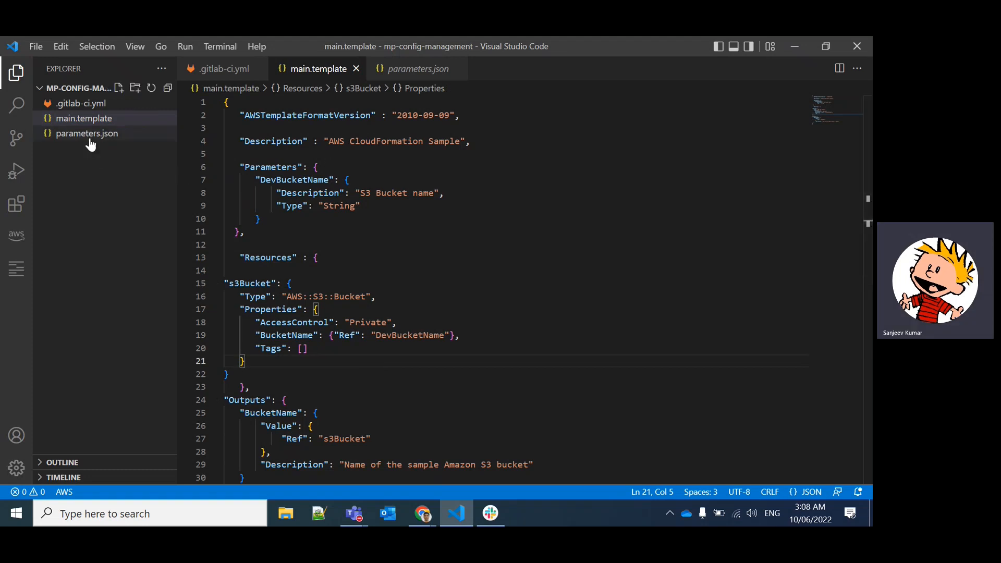
pyautogui.moveTo(81, 103)
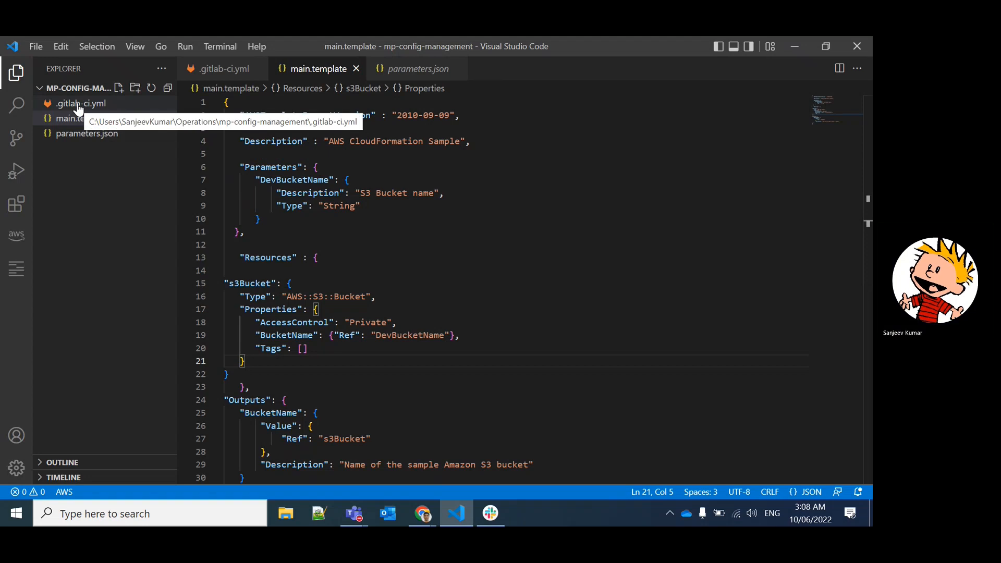
# Review the GitLab CI file, picking out the deploy stage and the Demo-Stack stack name
pyautogui.click(82, 103)
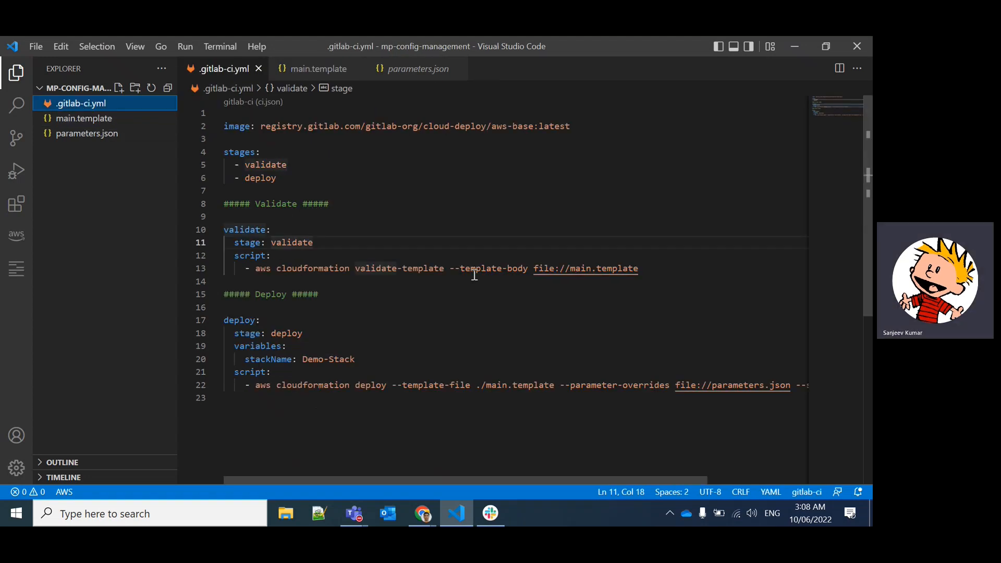
pyautogui.moveTo(256, 141)
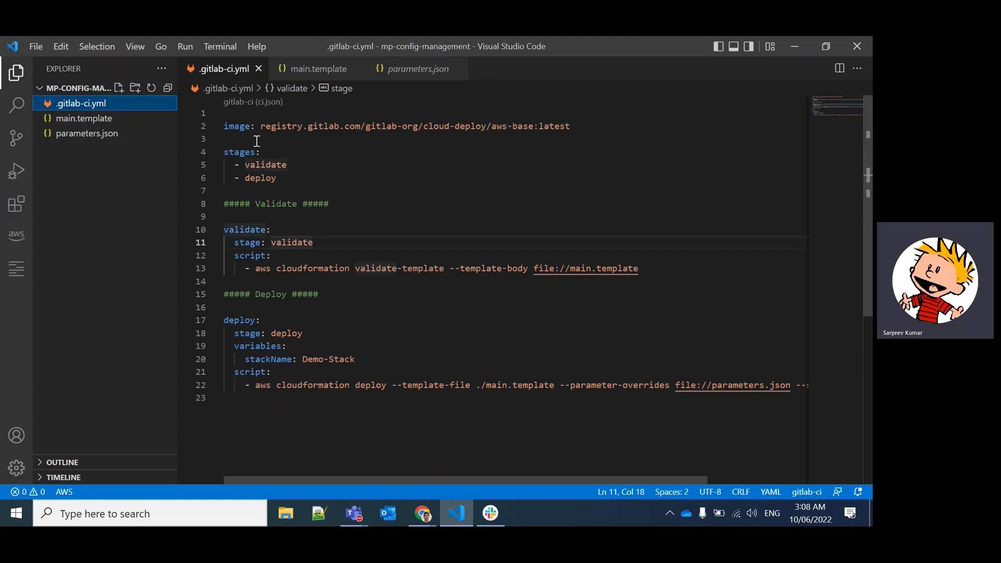
pyautogui.moveTo(236, 126)
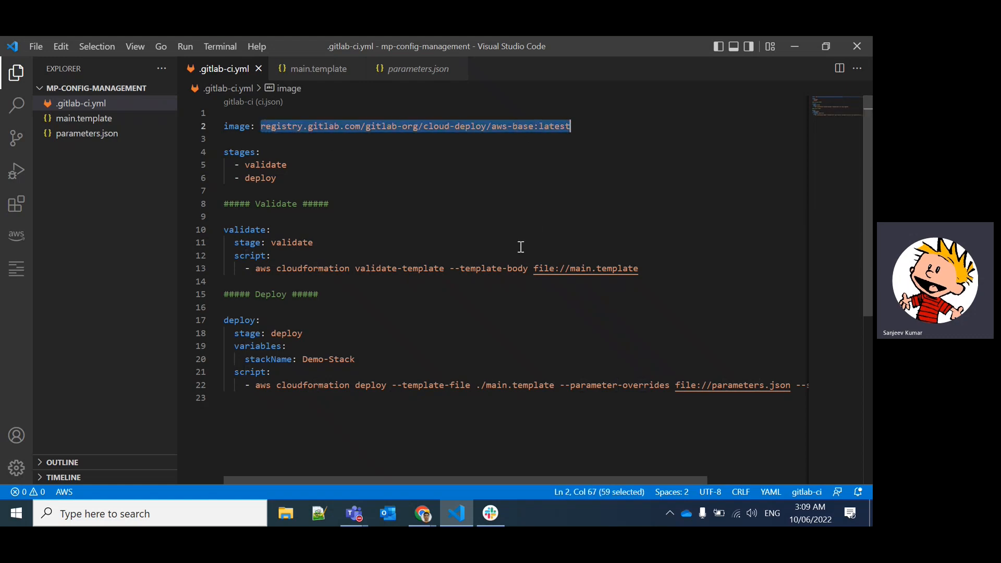
pyautogui.click(312, 243)
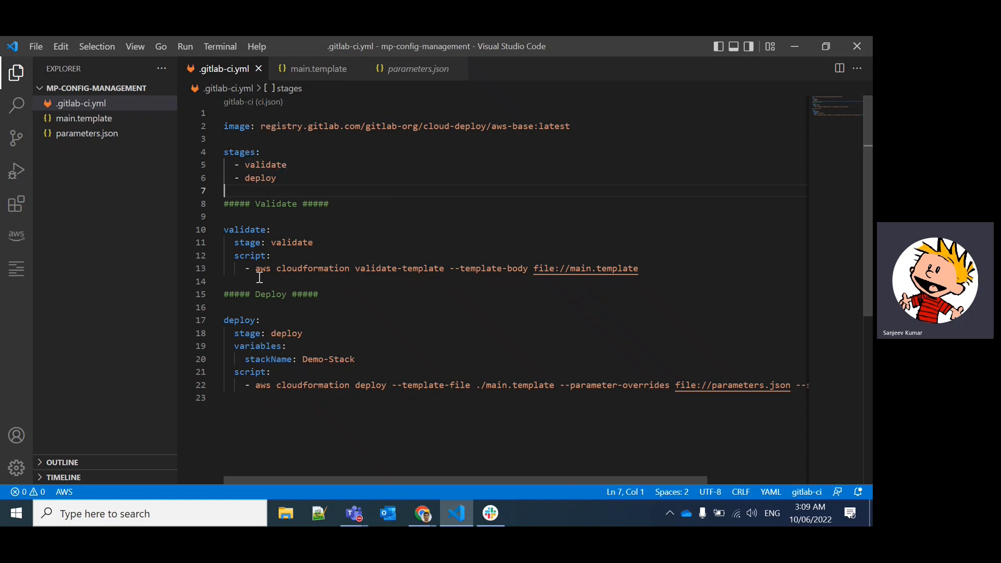
pyautogui.doubleClick(260, 268)
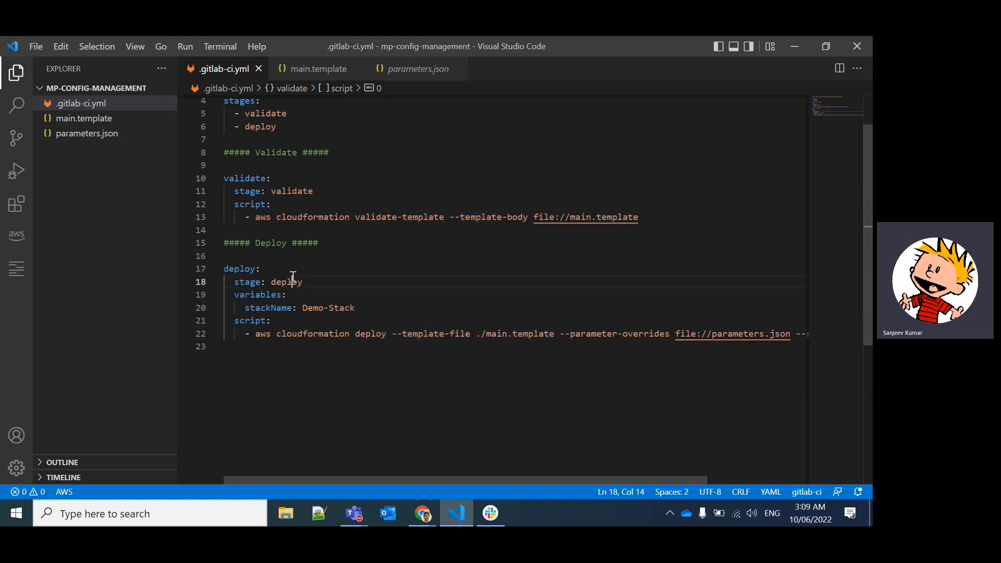
pyautogui.doubleClick(285, 281)
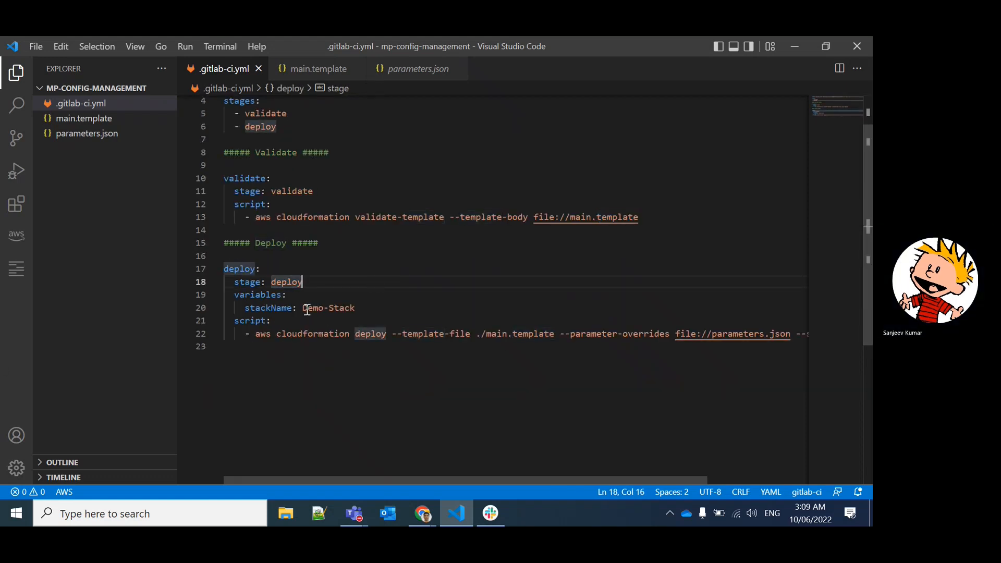
pyautogui.doubleClick(327, 307)
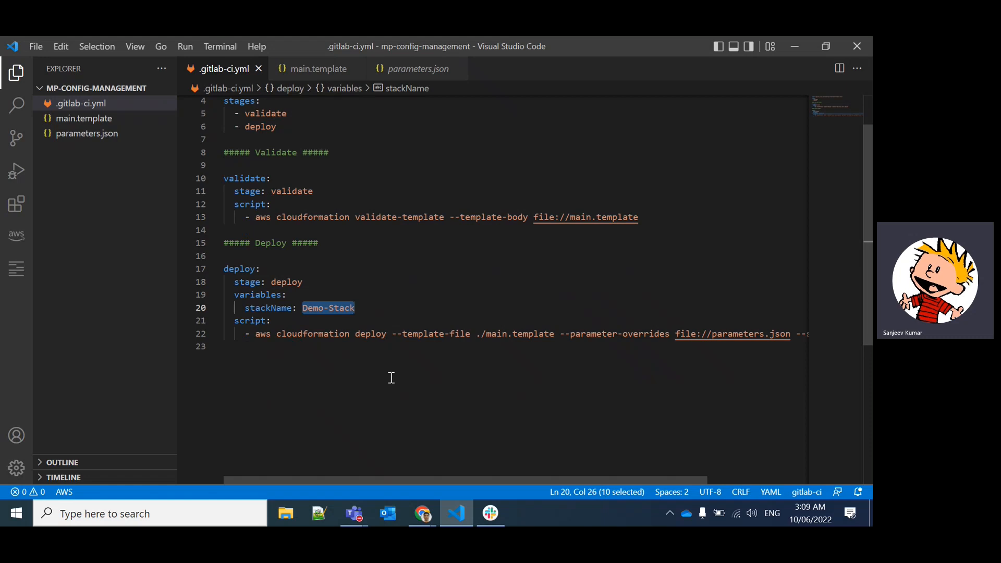
pyautogui.scroll(-3)
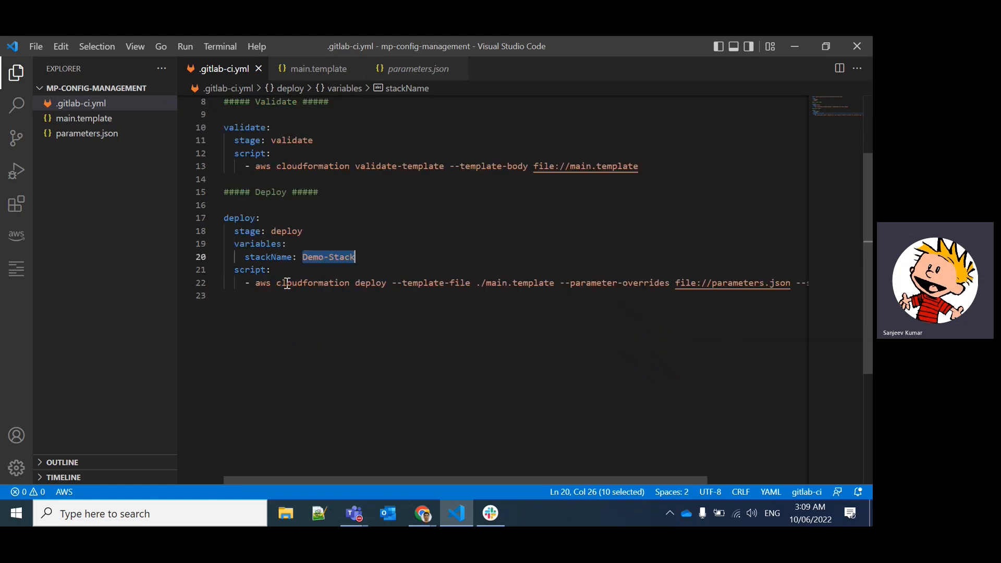
pyautogui.moveTo(425, 286)
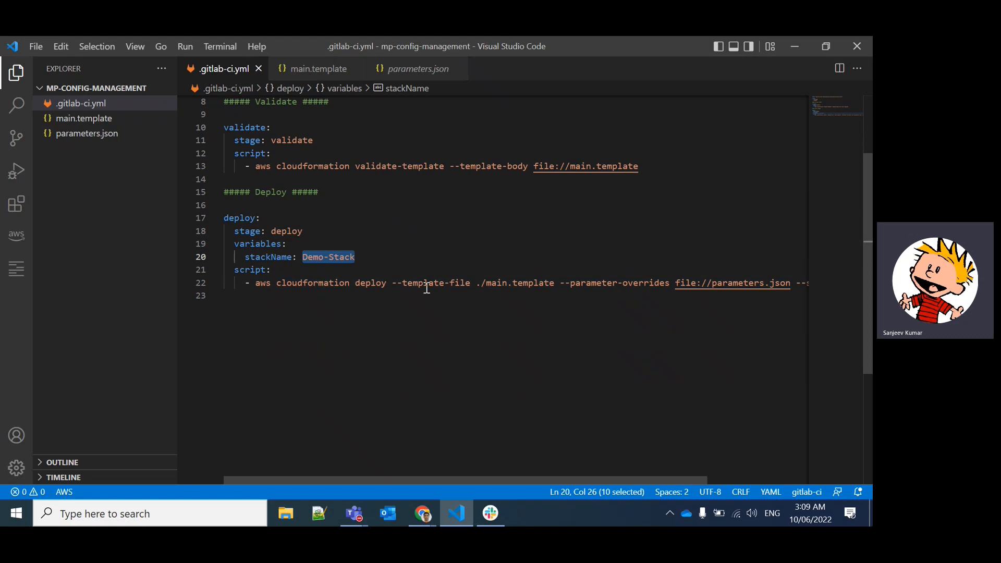
pyautogui.moveTo(570, 290)
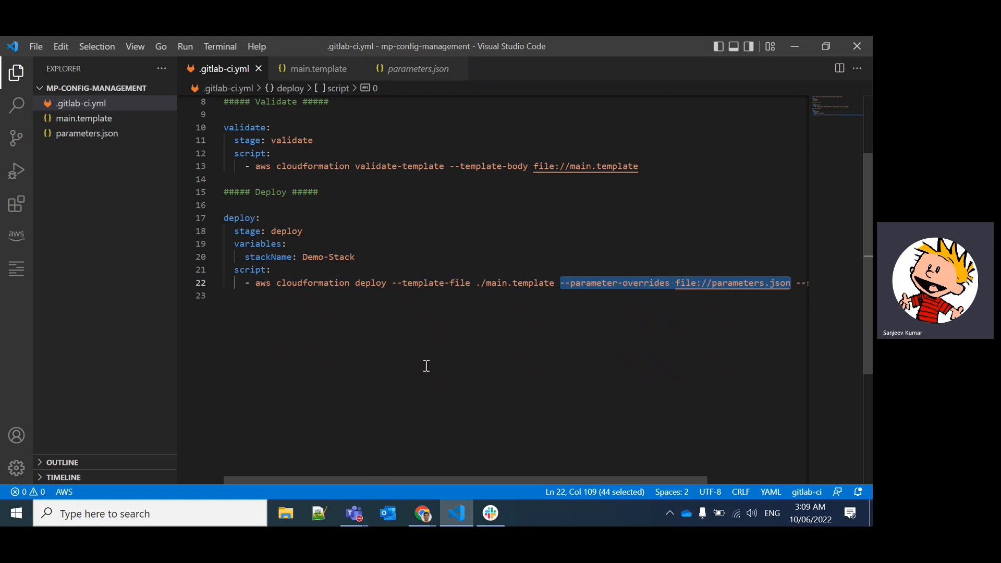
pyautogui.moveTo(461, 483)
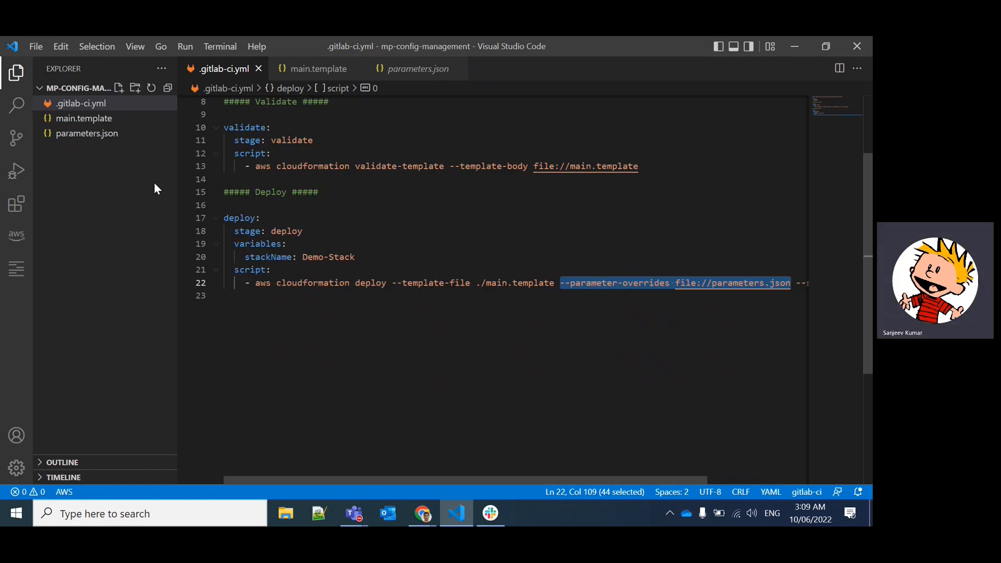
# Glance at the CloudFormation template and parameters file, then return to the GitLab CI file
pyautogui.click(83, 118)
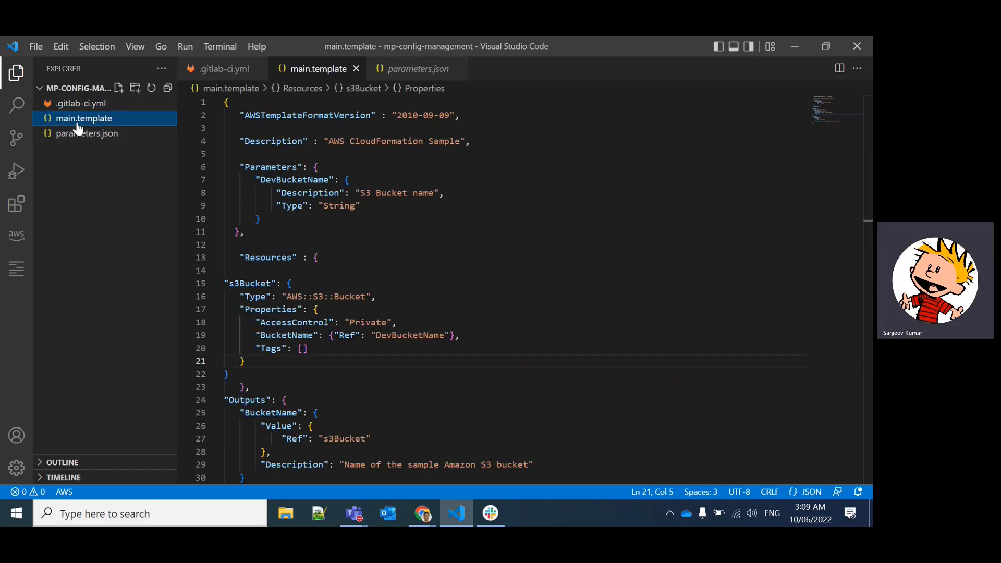
pyautogui.click(87, 133)
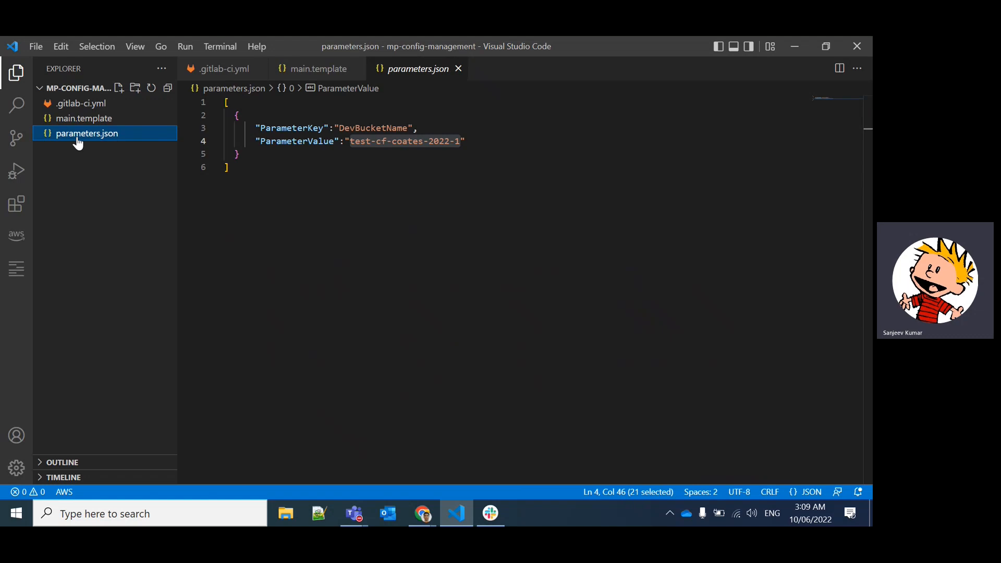
pyautogui.click(224, 69)
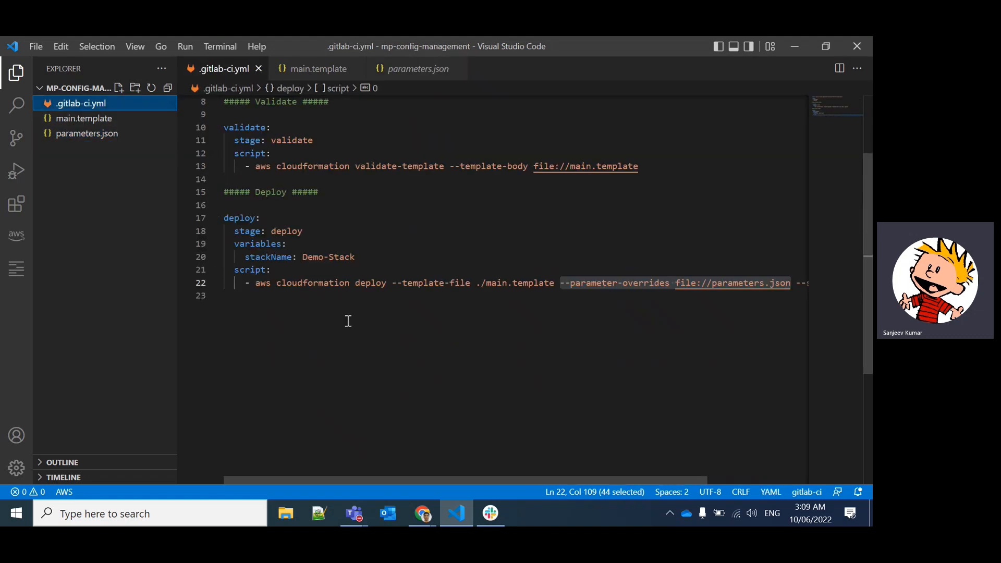
pyautogui.moveTo(433, 473)
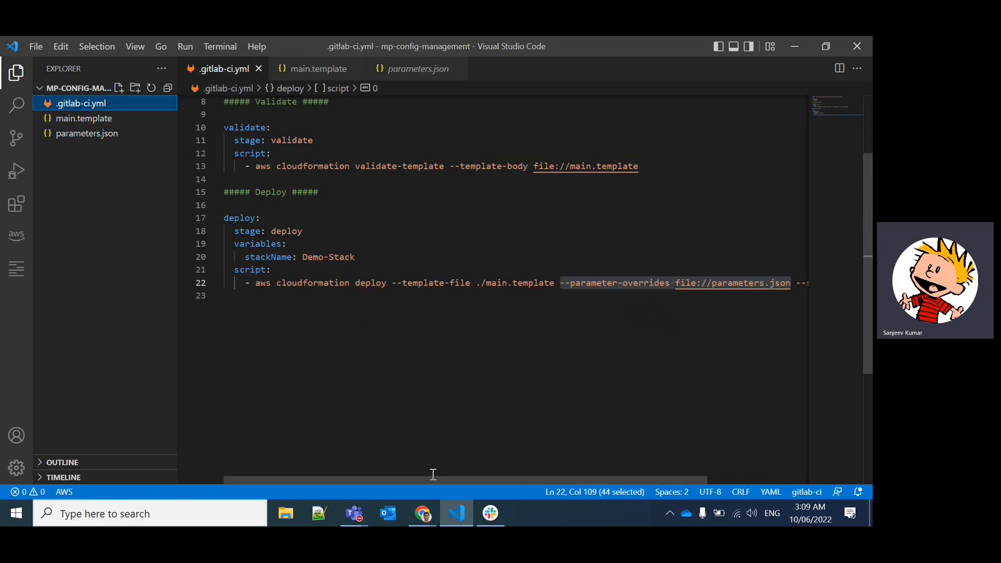
pyautogui.moveTo(420, 513)
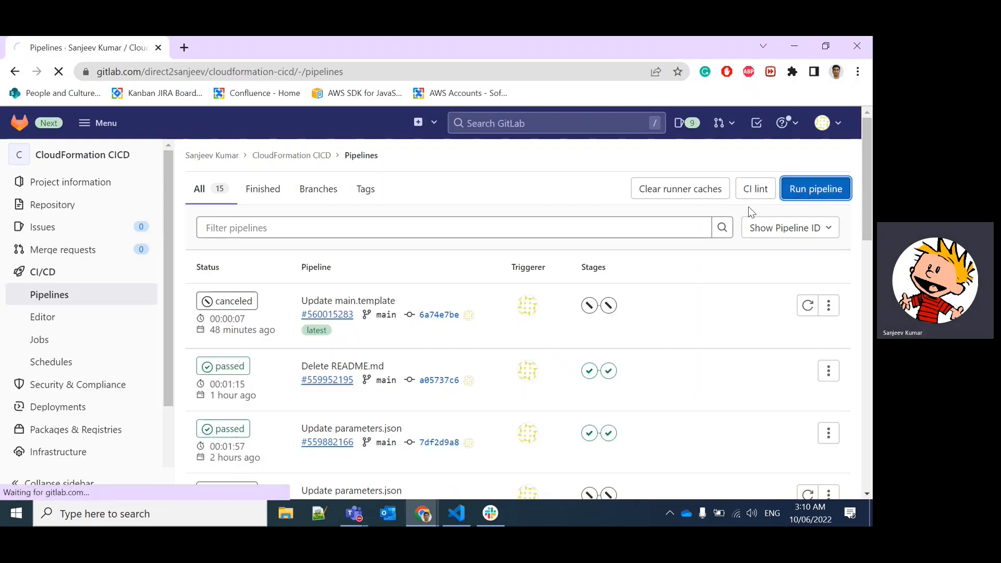
# Trigger a new pipeline run on the main branch, now running as #560051063
pyautogui.click(815, 189)
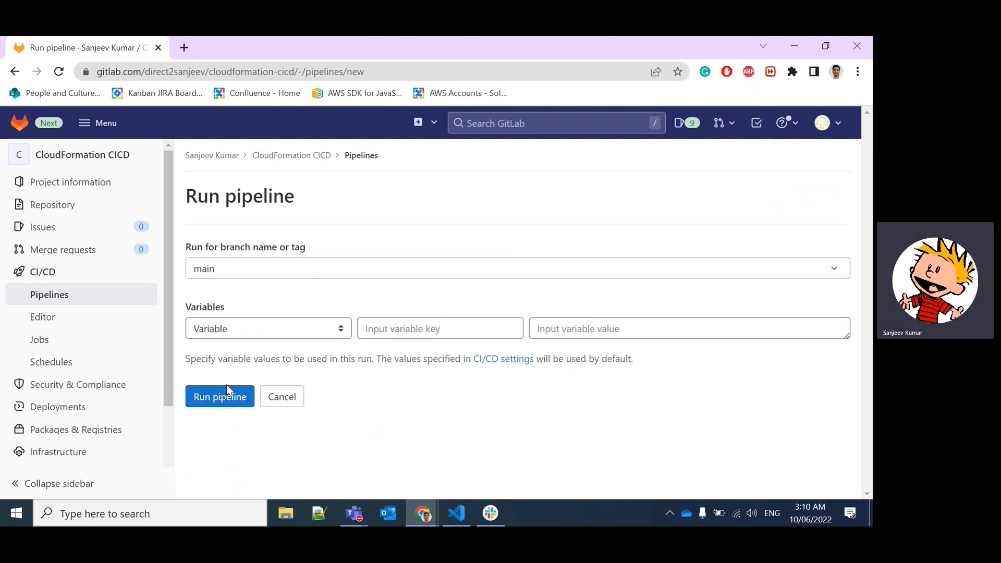
pyautogui.click(220, 396)
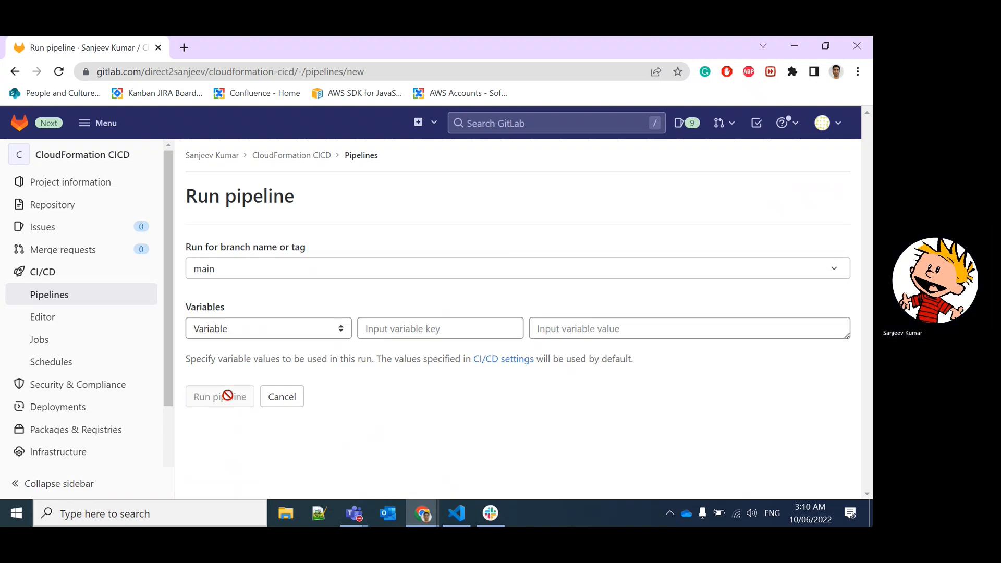
pyautogui.click(220, 396)
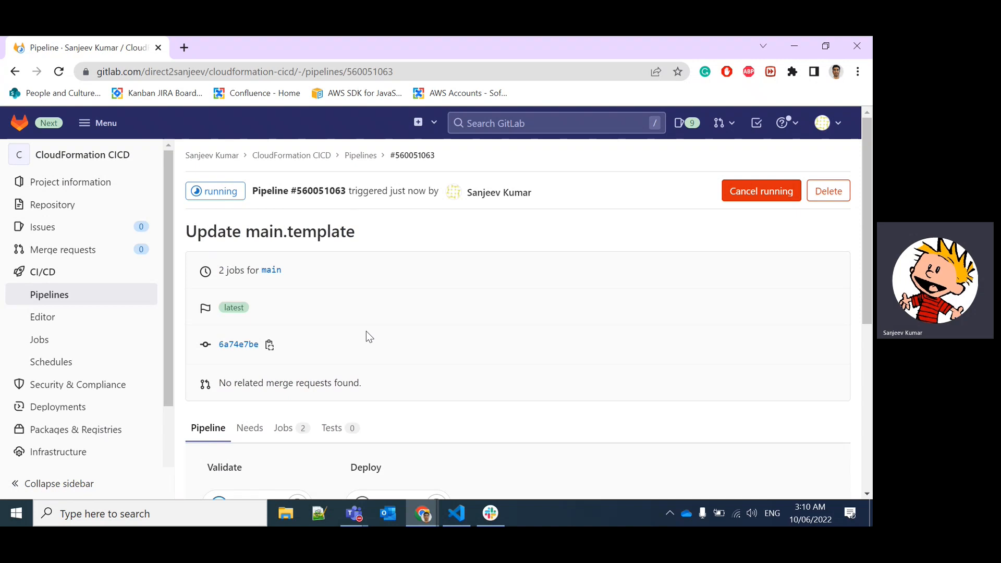
pyautogui.moveTo(373, 330)
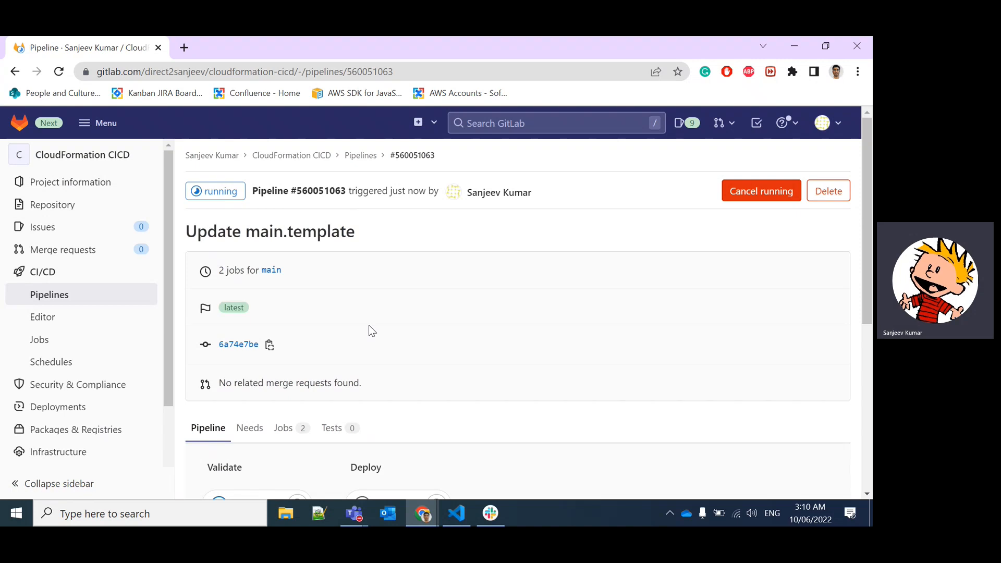
# Navigate to the project's Repository section in the sidebar
pyautogui.click(52, 204)
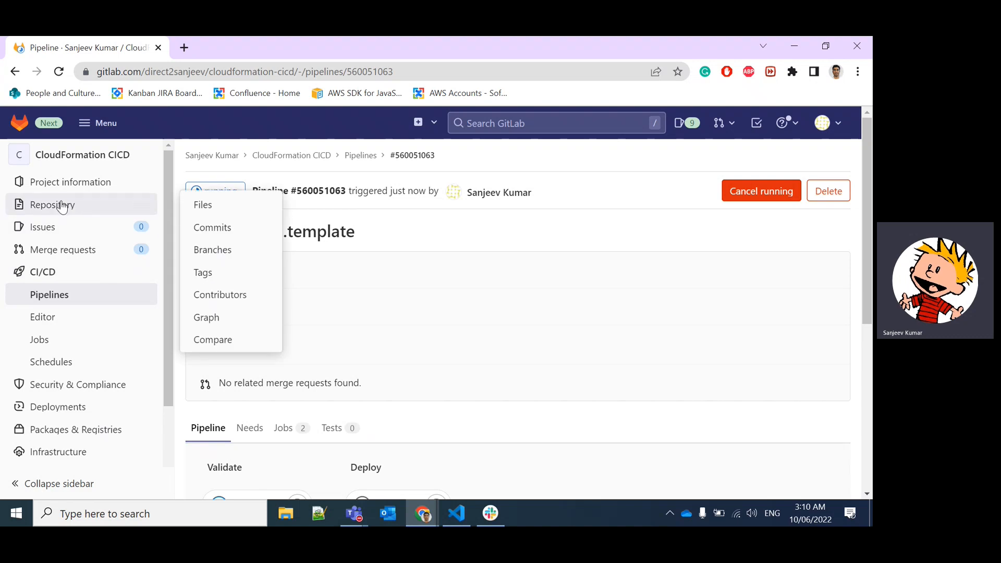
pyautogui.click(52, 205)
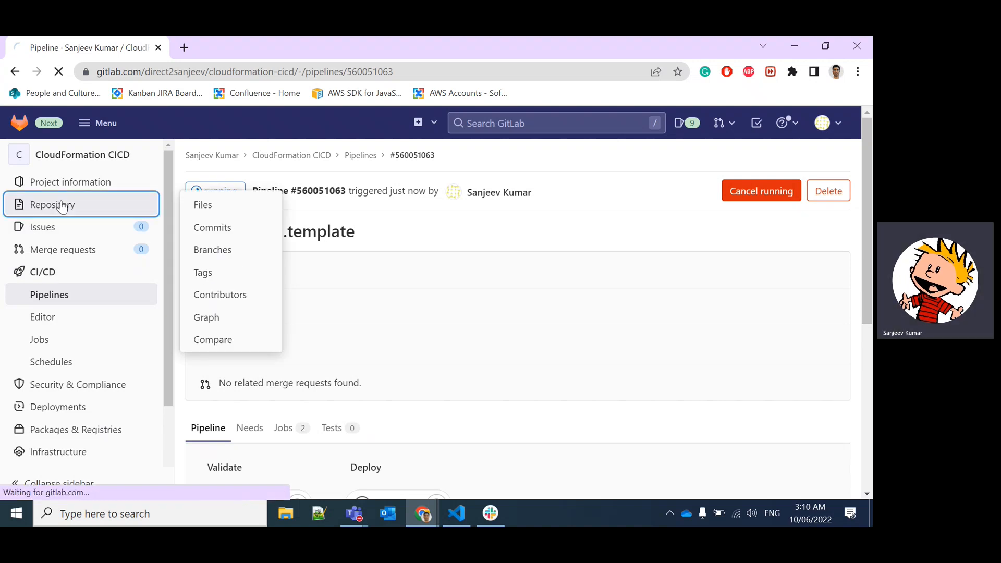
# Navigate from the repository page to the project's CI/CD settings
pyautogui.click(202, 205)
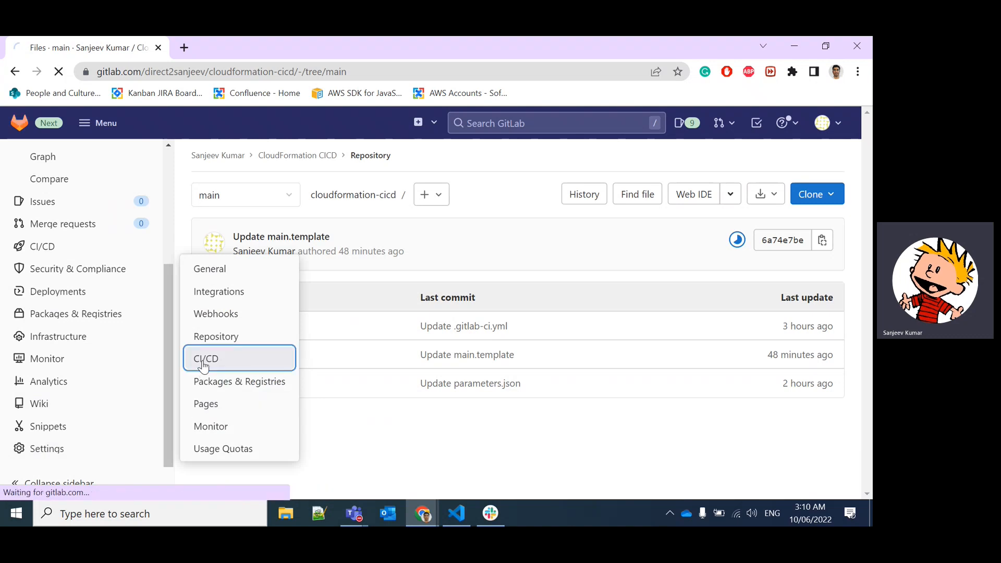
pyautogui.click(206, 357)
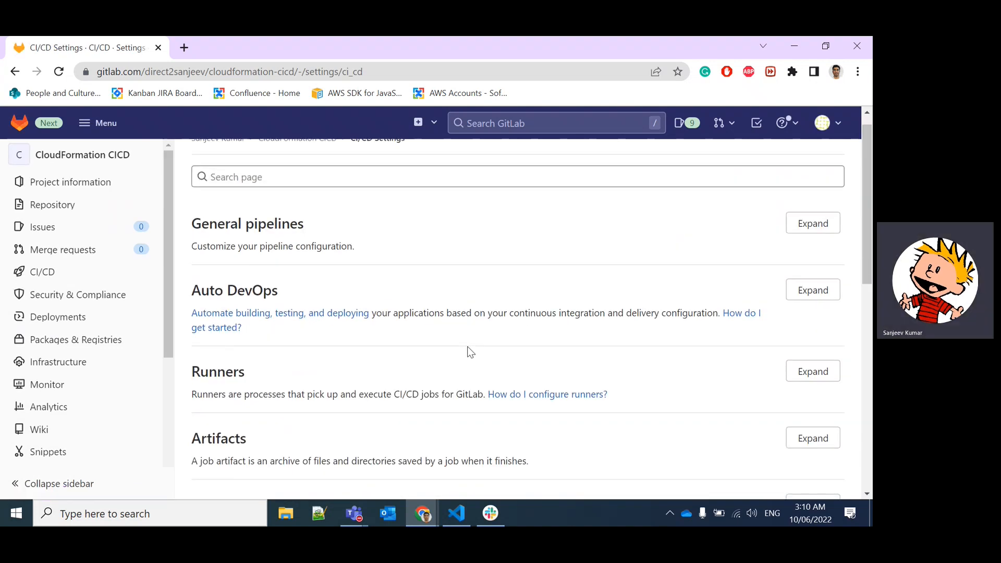
# Expand the Variables section and select AWS_ACCESS_KEY_ID among the AWS credential variables
pyautogui.scroll(-3)
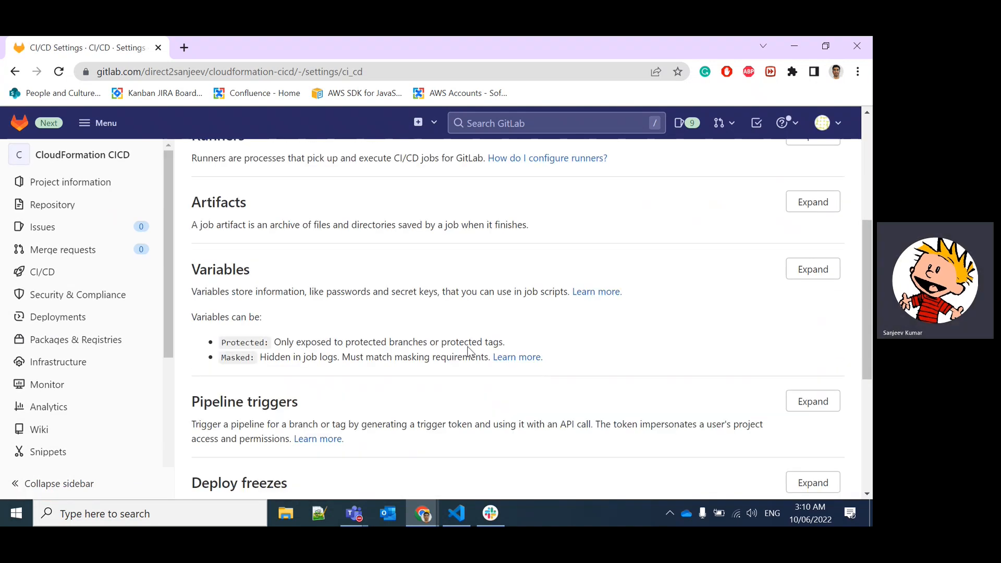
pyautogui.scroll(-3)
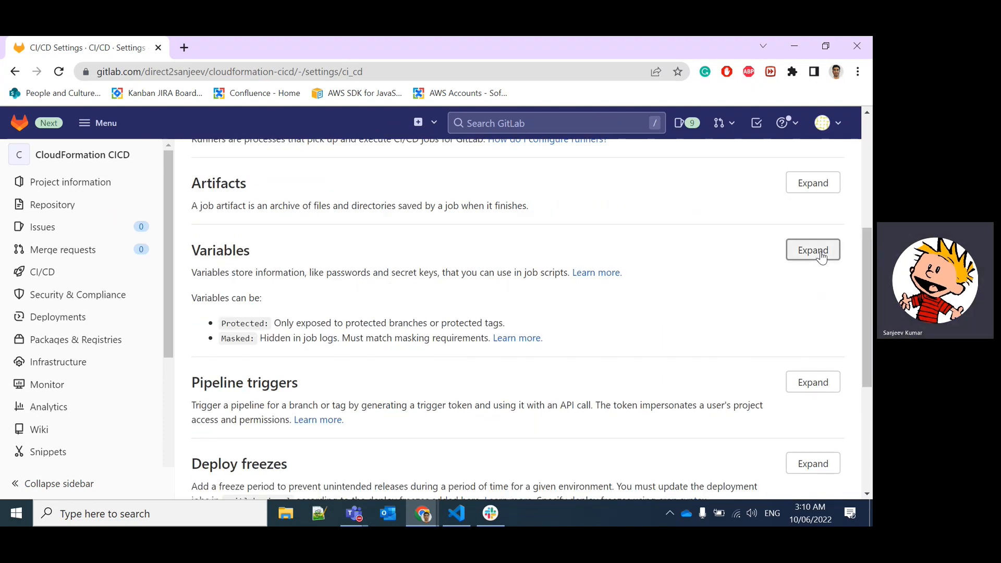
pyautogui.click(812, 249)
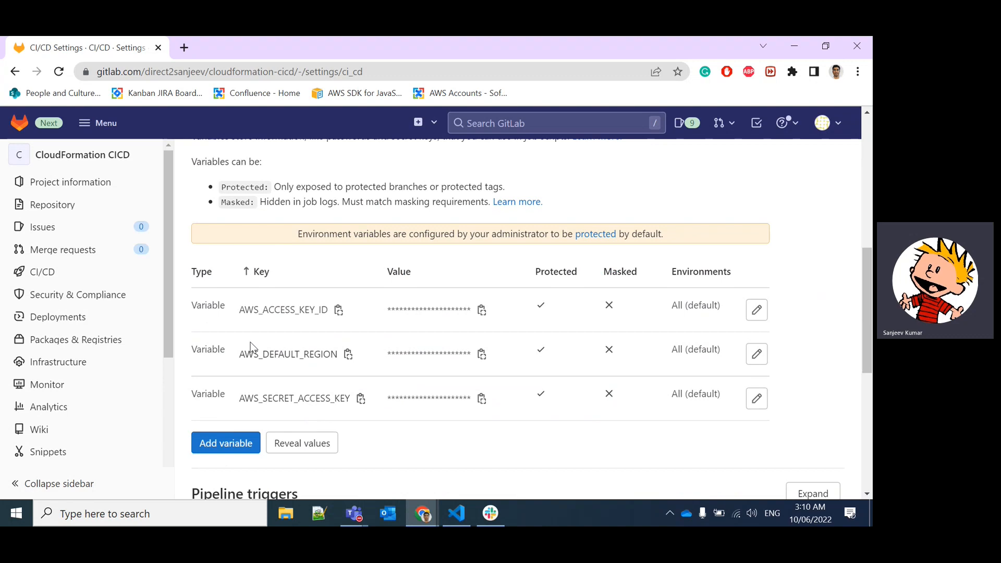
pyautogui.doubleClick(283, 309)
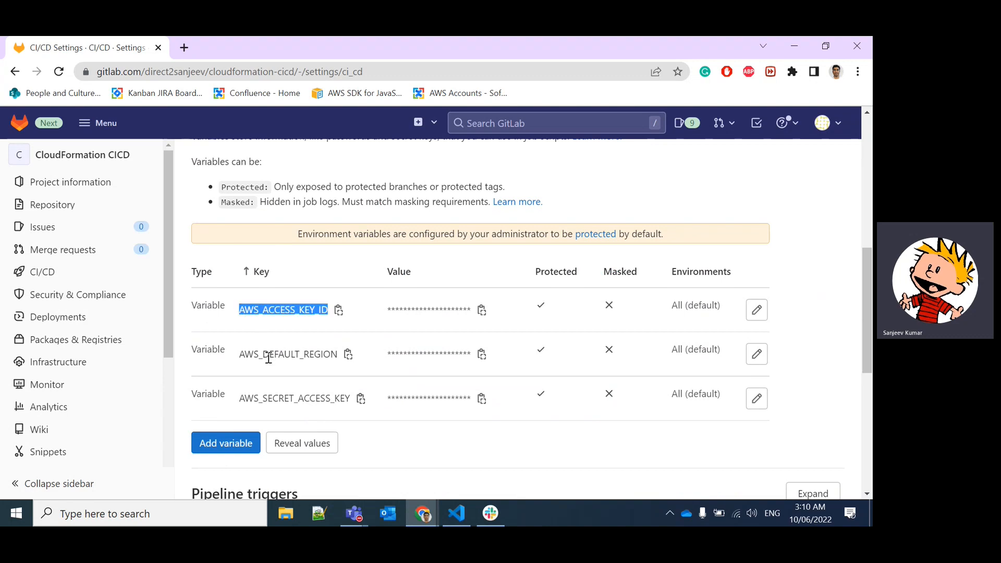
pyautogui.moveTo(289, 355)
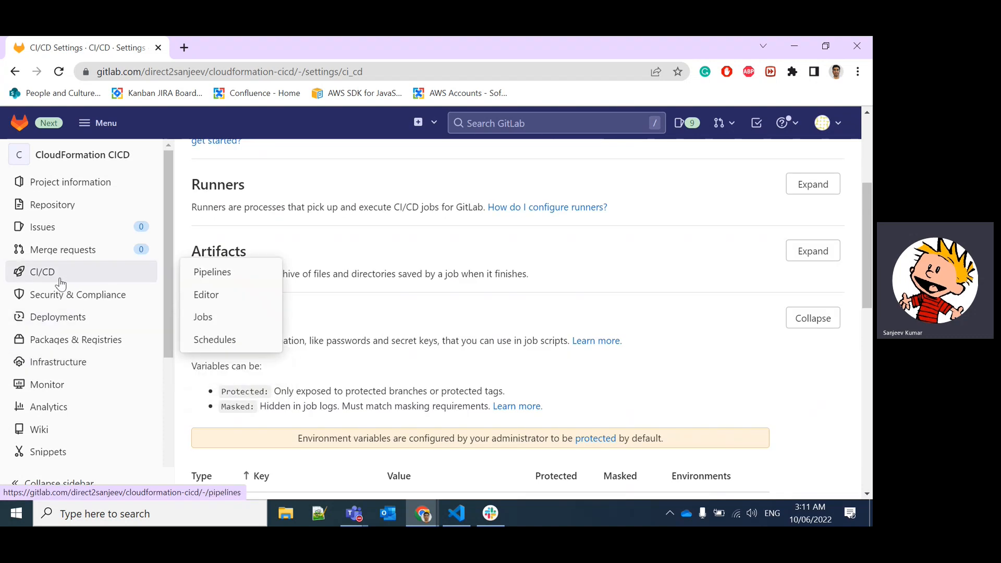
pyautogui.moveTo(52, 205)
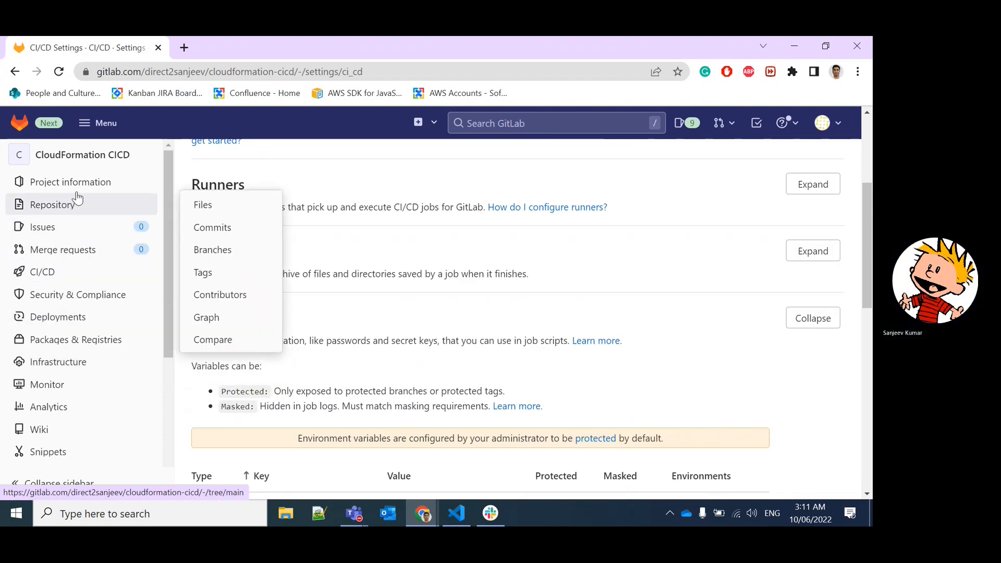
# View .gitlab-ci.yml in the repository files, scrolling through its validate and deploy stages
pyautogui.click(203, 204)
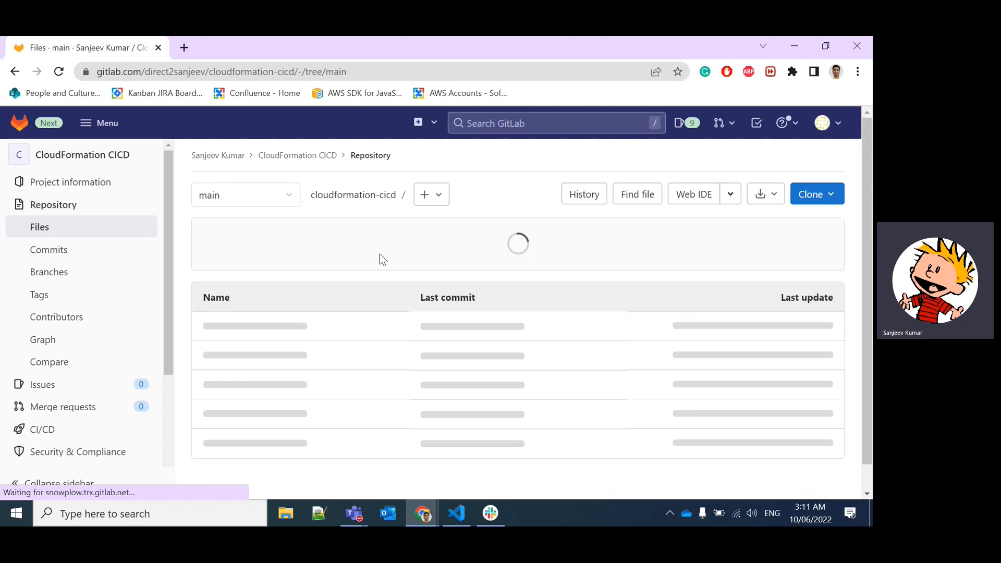
pyautogui.click(254, 326)
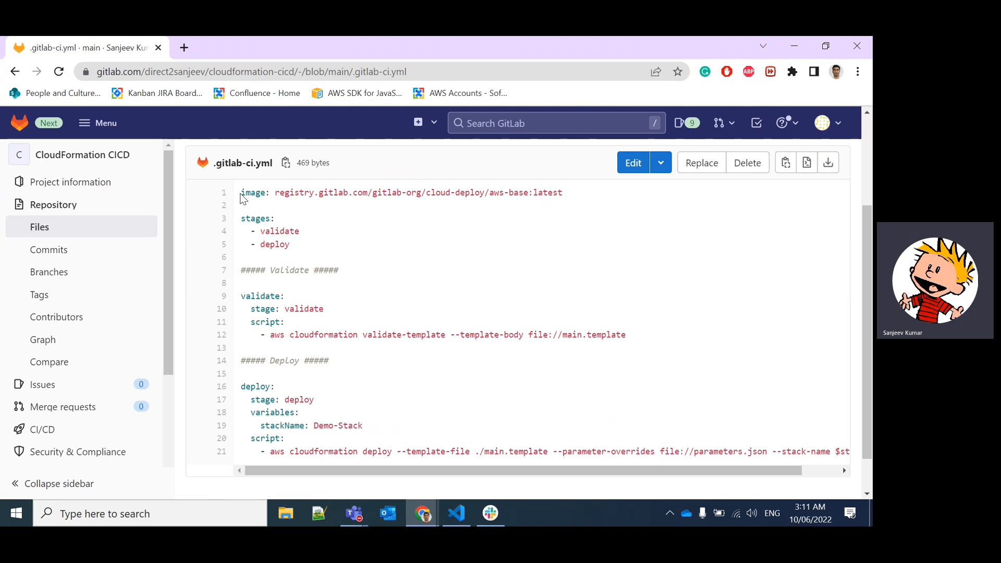
pyautogui.moveTo(234, 261)
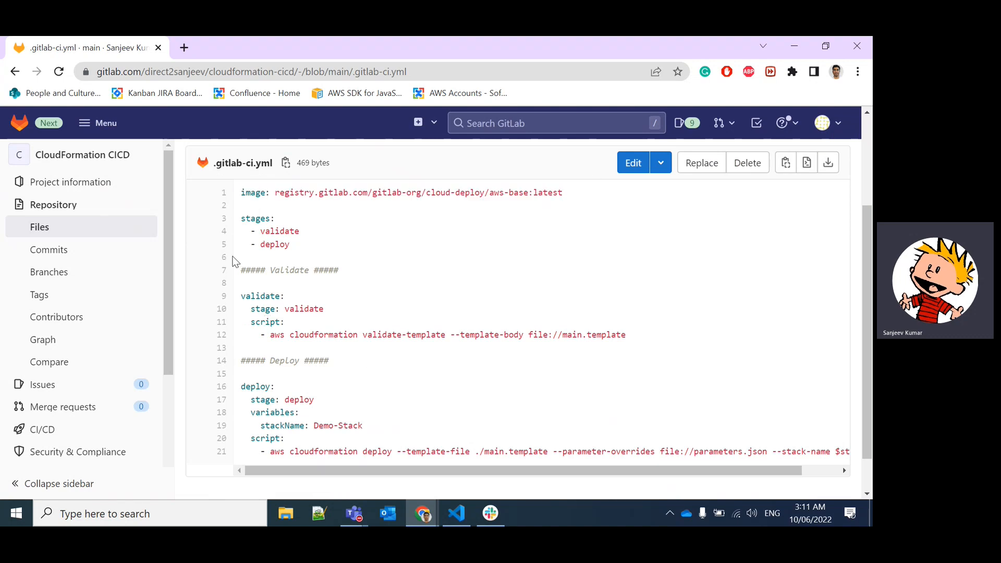
pyautogui.scroll(-3)
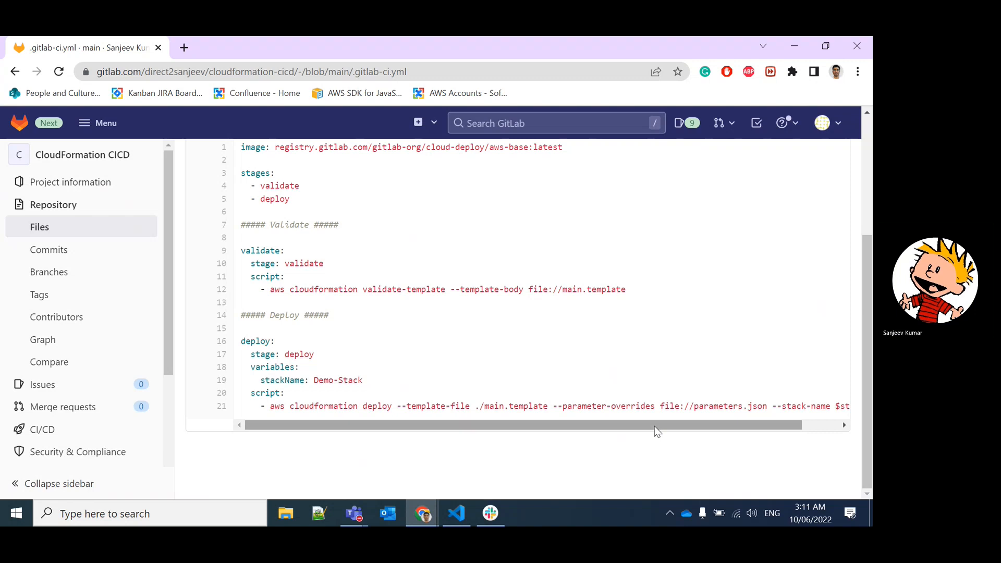
pyautogui.moveTo(62, 407)
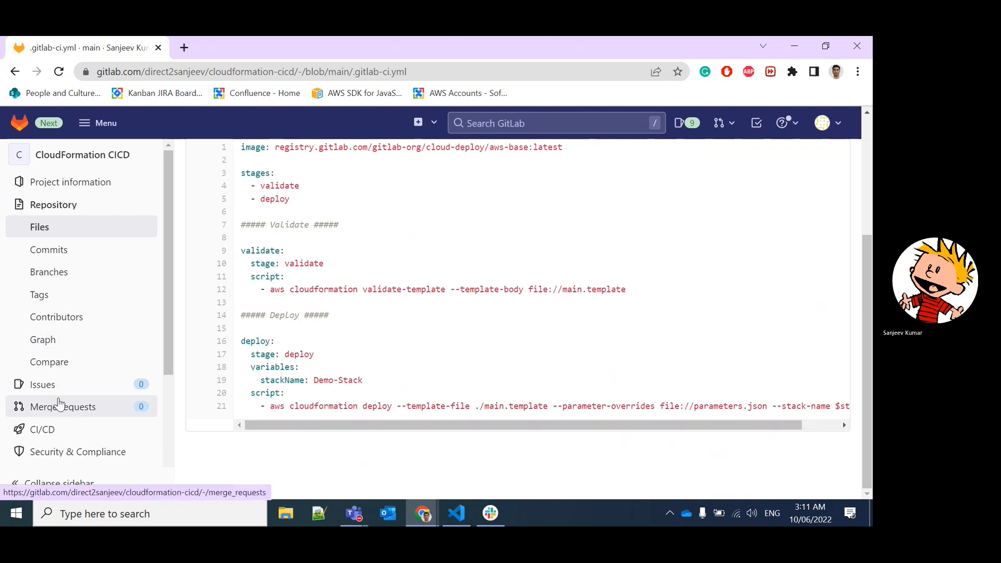
# View the validate job log of running pipeline #560051063, ending with job succeeded
pyautogui.click(42, 361)
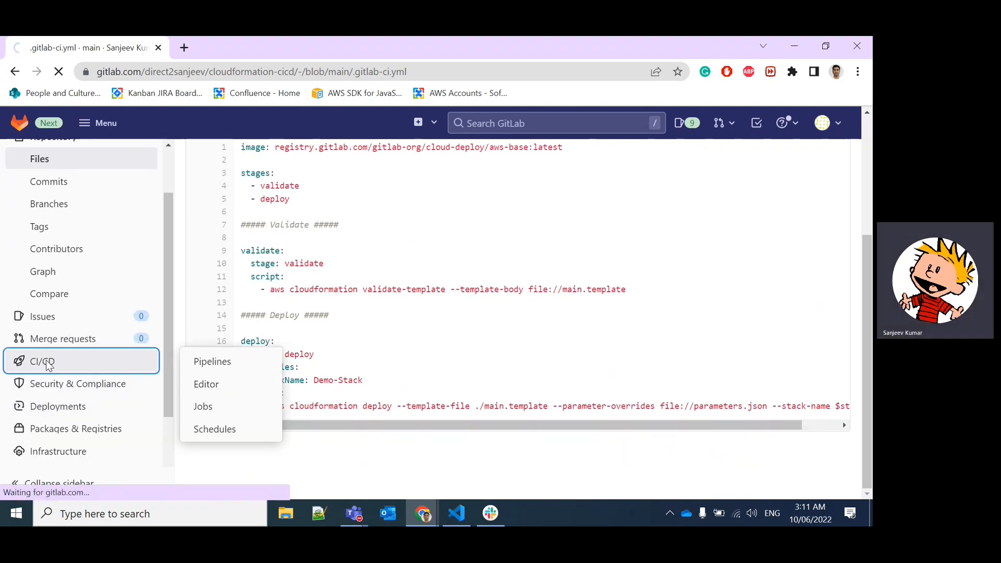
pyautogui.click(212, 361)
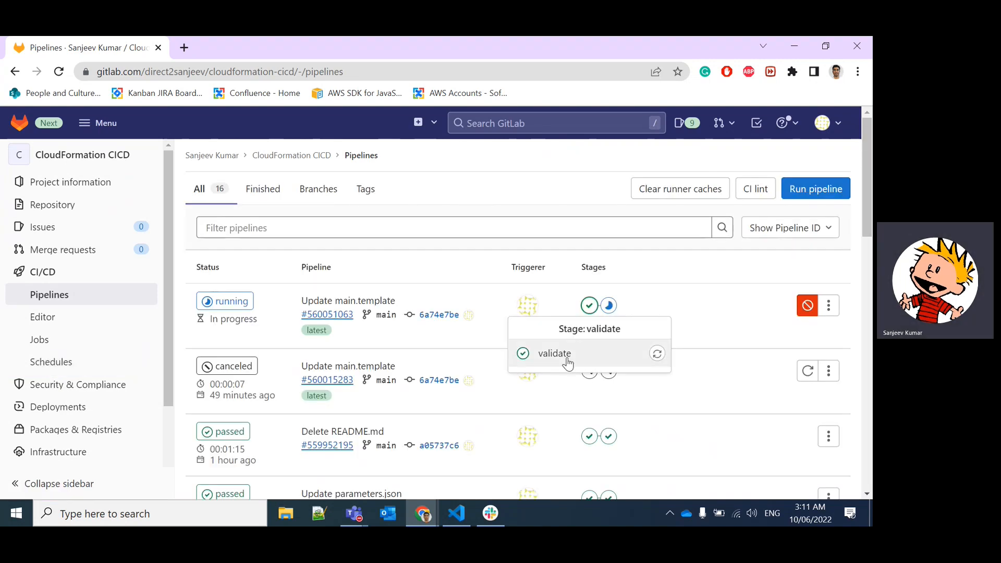
pyautogui.click(553, 354)
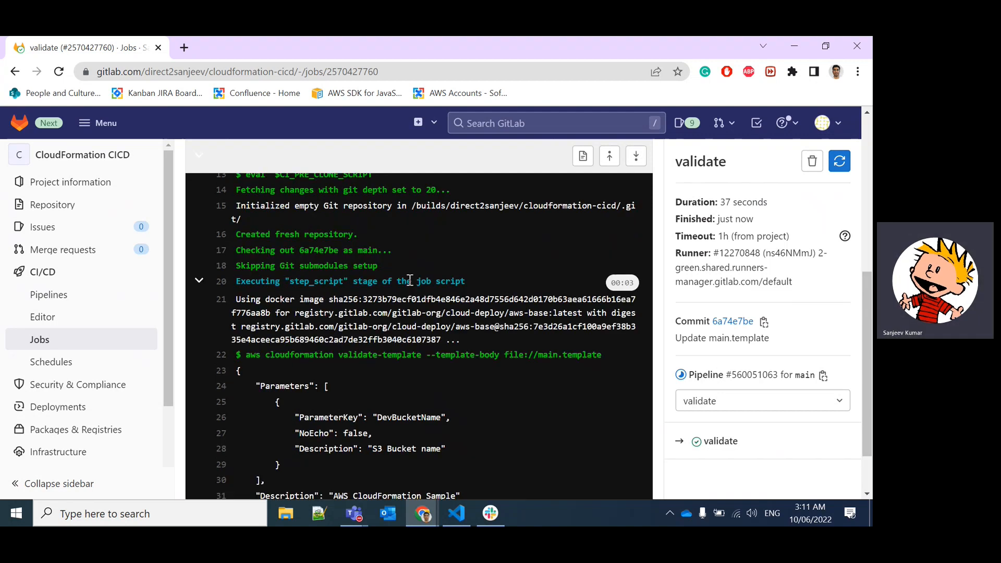
pyautogui.scroll(-3)
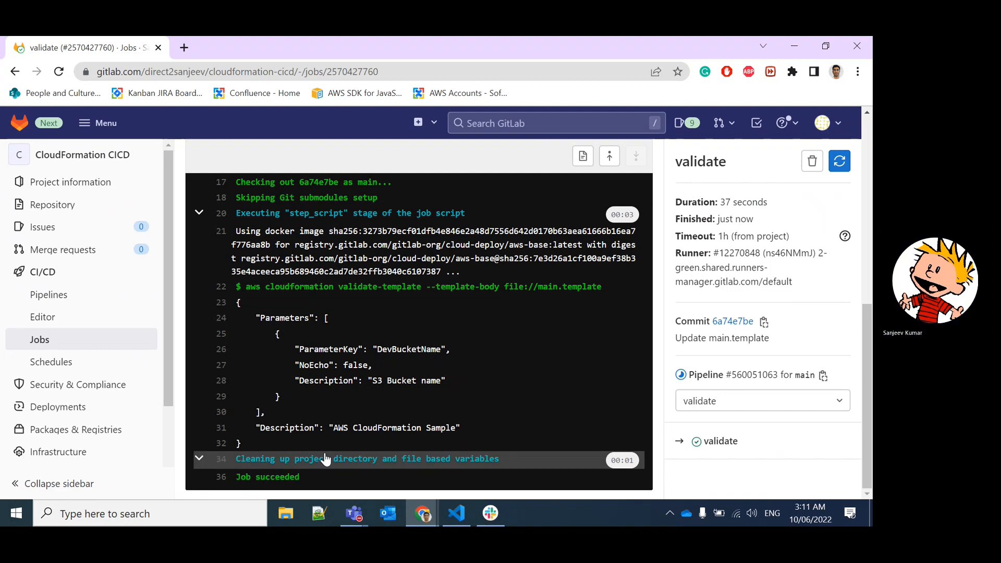
pyautogui.moveTo(58, 303)
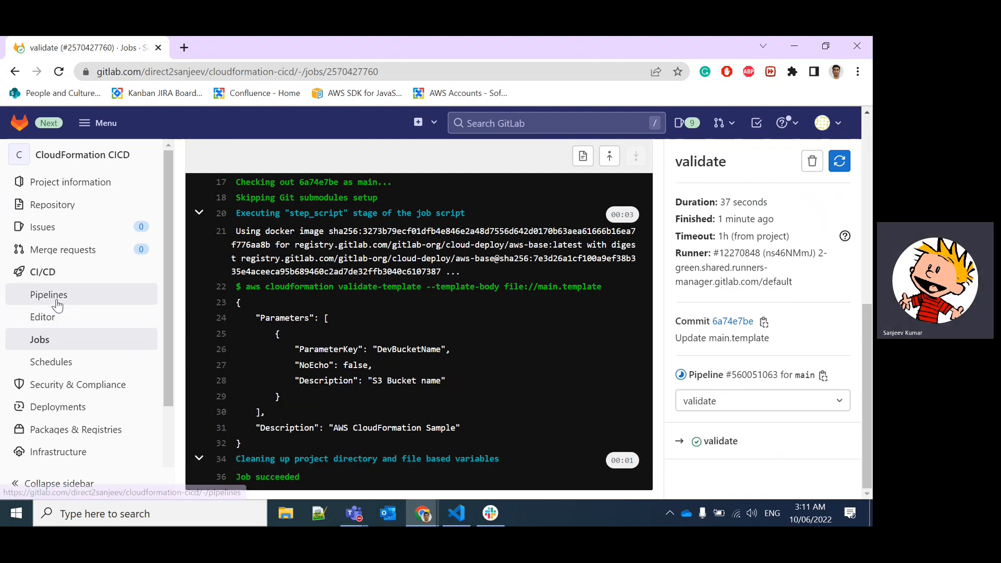
pyautogui.moveTo(57, 303)
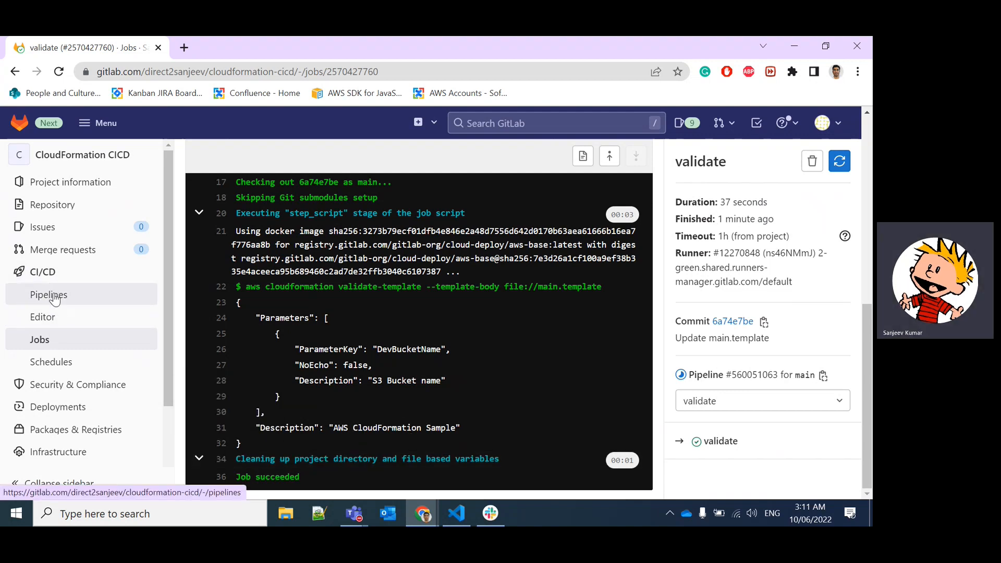
# Follow the deploy job log until it reports Demo-Stack successfully created and job succeeded
pyautogui.click(49, 294)
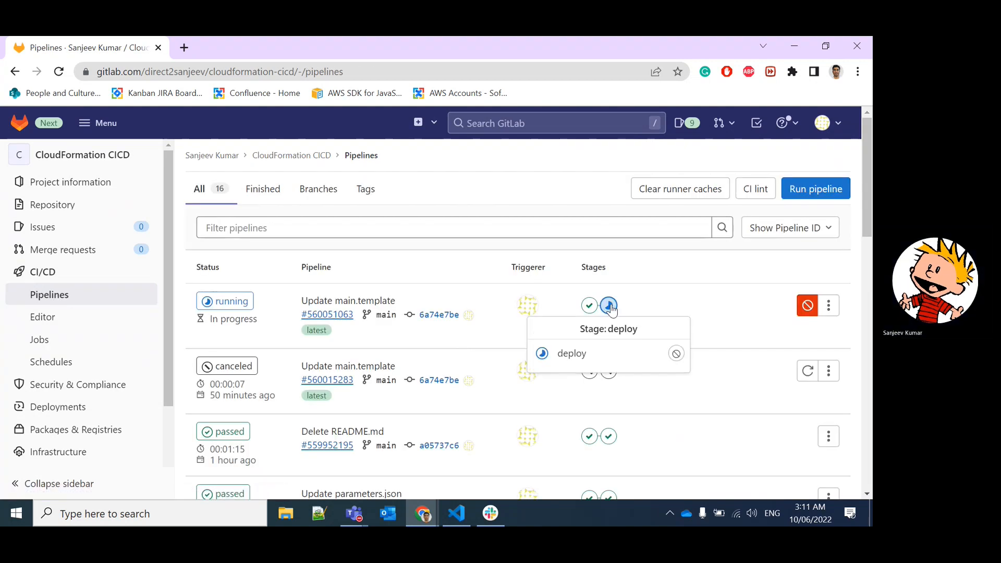
pyautogui.click(571, 353)
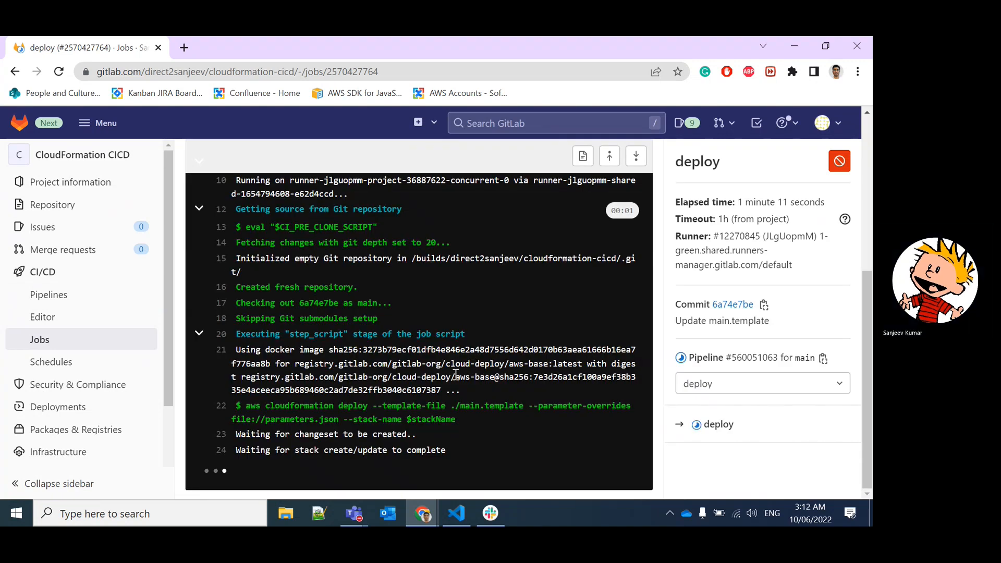
pyautogui.moveTo(345, 394)
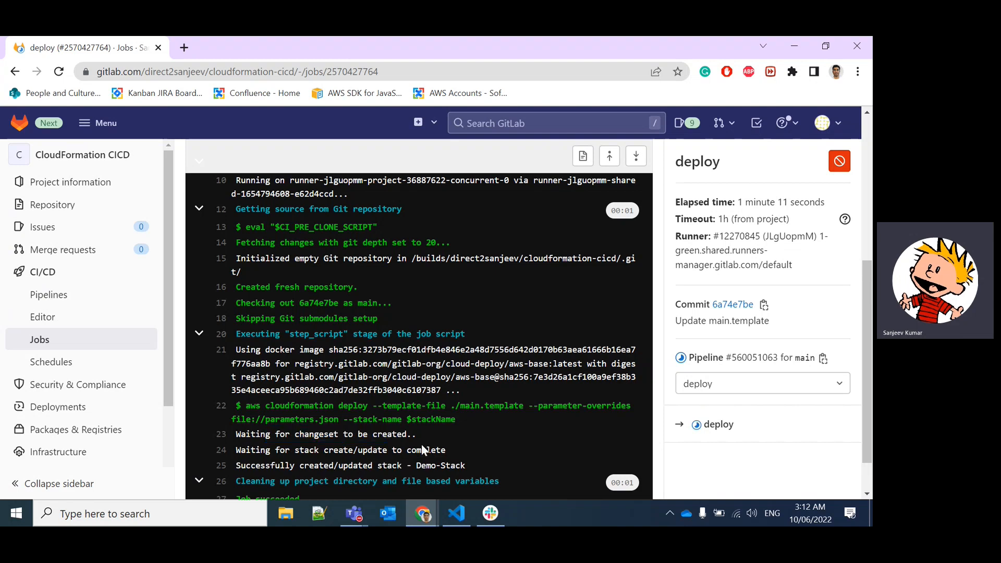
pyautogui.scroll(-3)
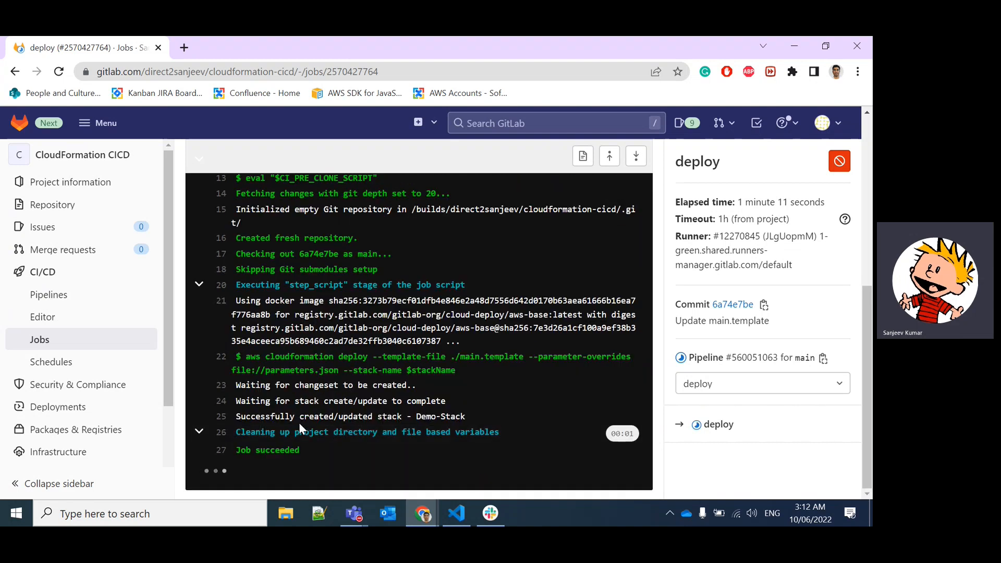
pyautogui.moveTo(236, 416); pyautogui.dragTo(447, 416)
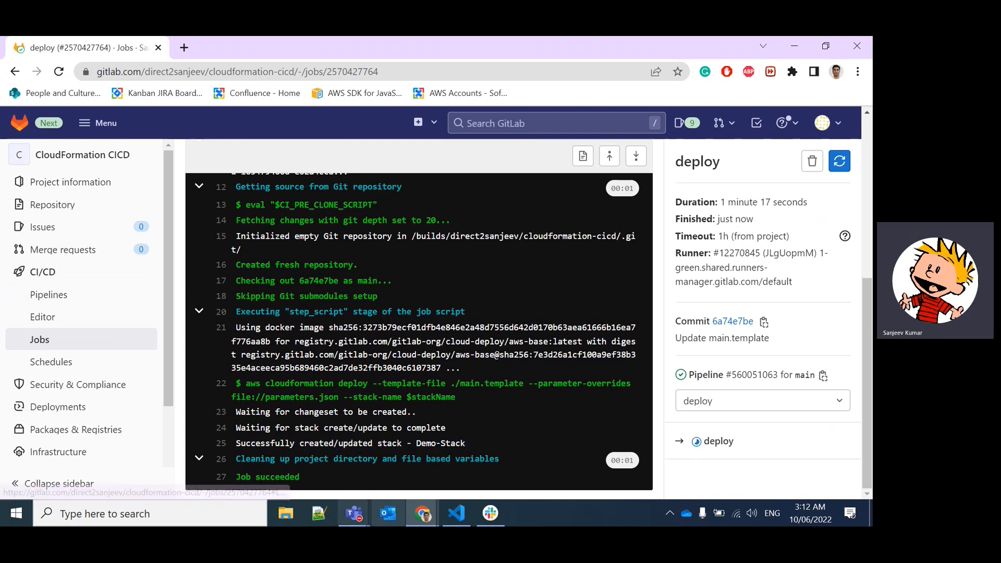
# Refresh the CloudFormation stacks list and bring up the new Demo-Stack details
pyautogui.click(249, 47)
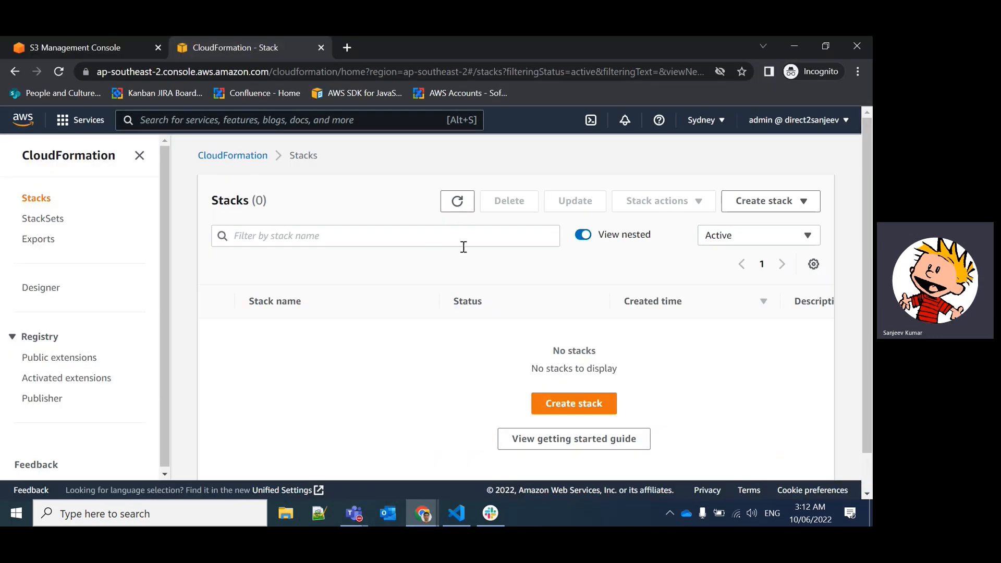
pyautogui.moveTo(397, 288)
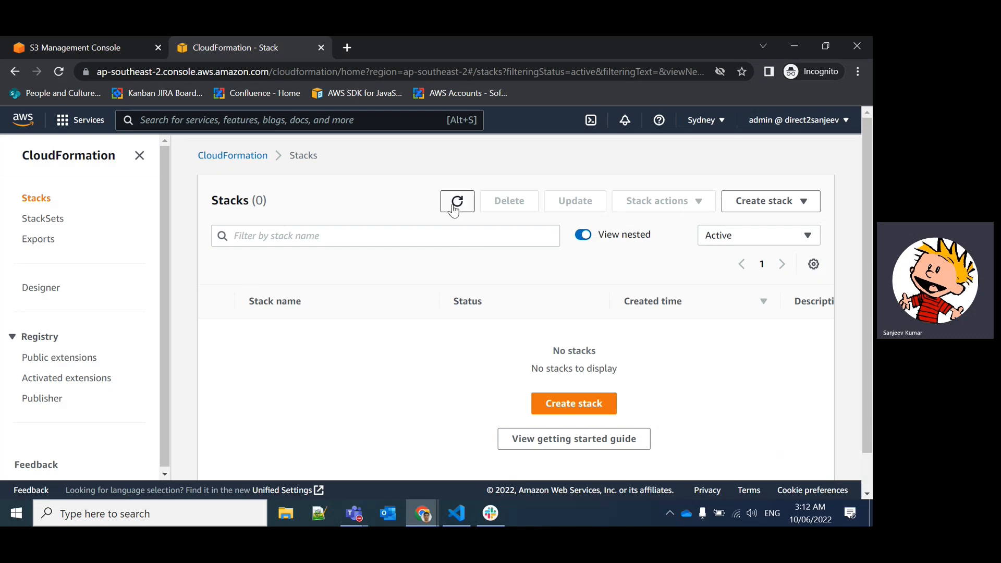
pyautogui.click(456, 201)
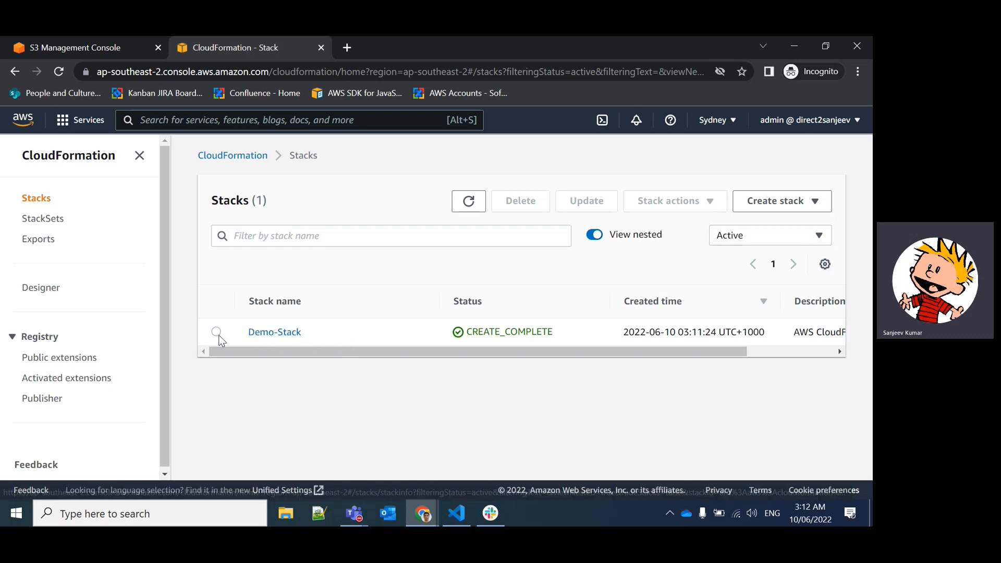
pyautogui.click(274, 331)
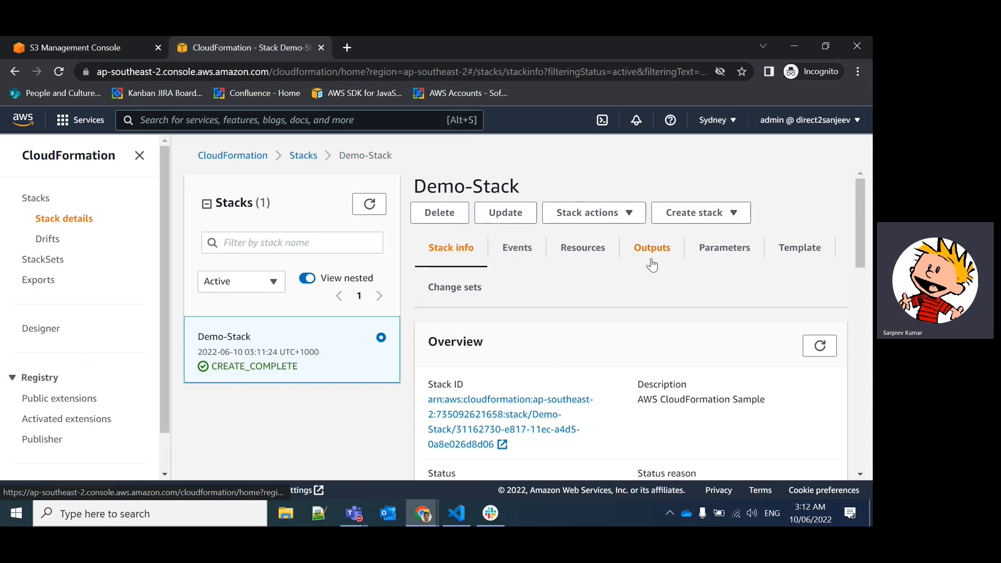
pyautogui.moveTo(582, 248)
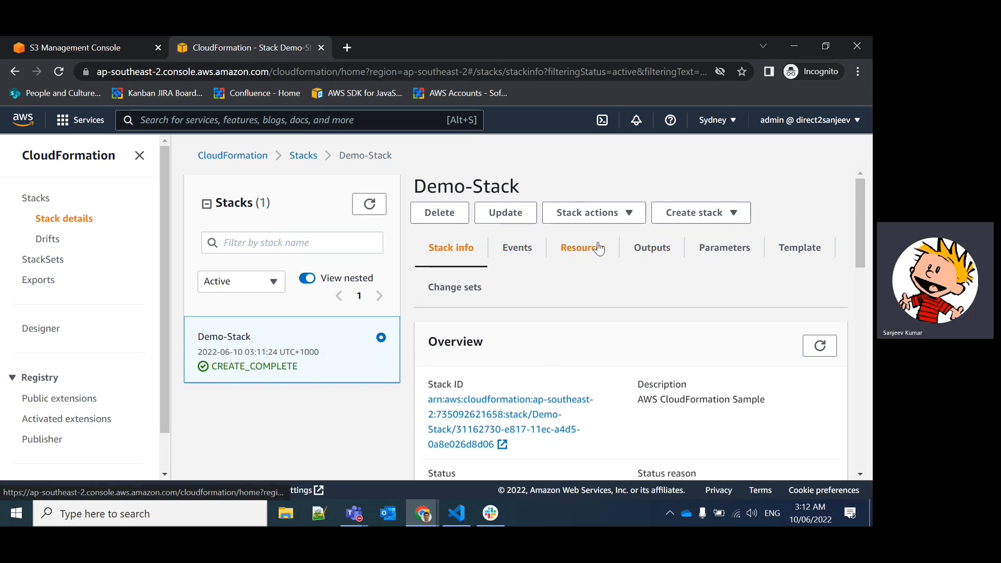
# Review Demo-Stack's Resources and Outputs, showing bucket name test-cf-yahoo-2022-1
pyautogui.click(581, 248)
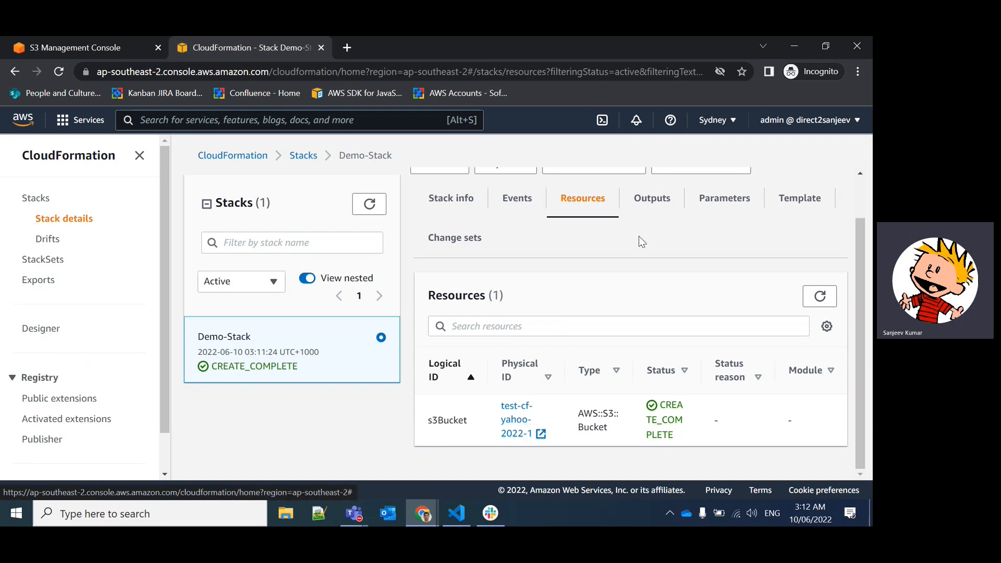
pyautogui.click(651, 214)
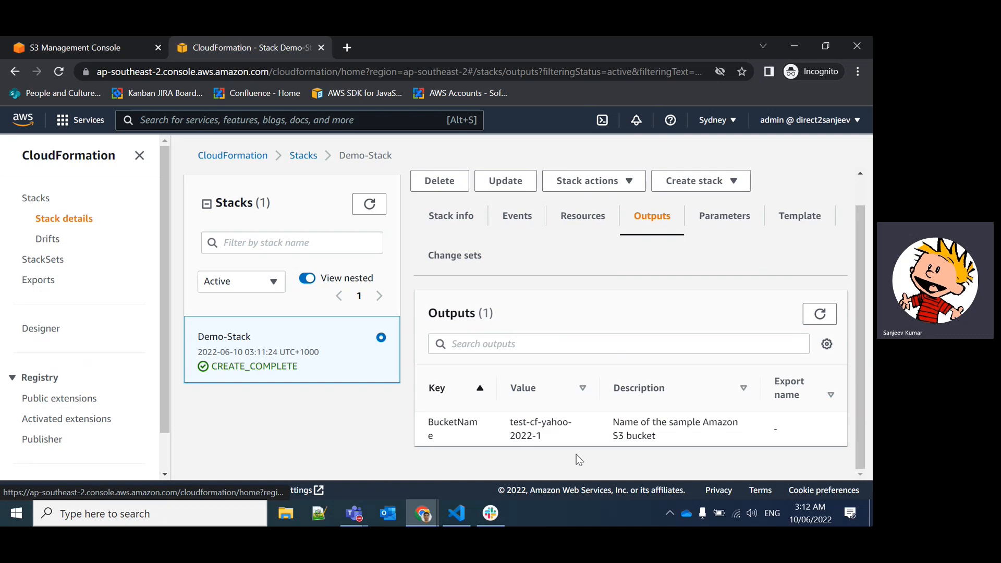
pyautogui.moveTo(550, 445)
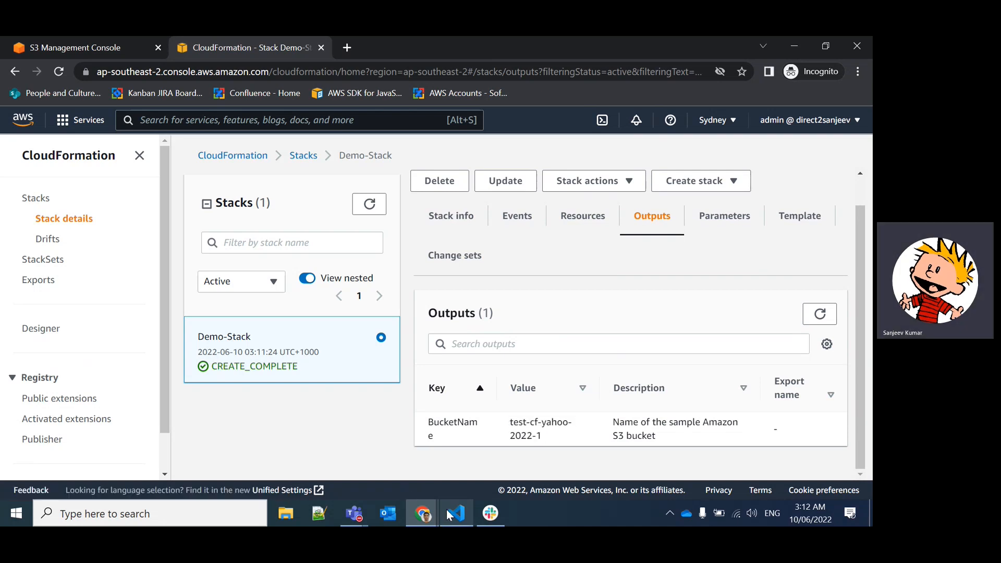
pyautogui.click(456, 513)
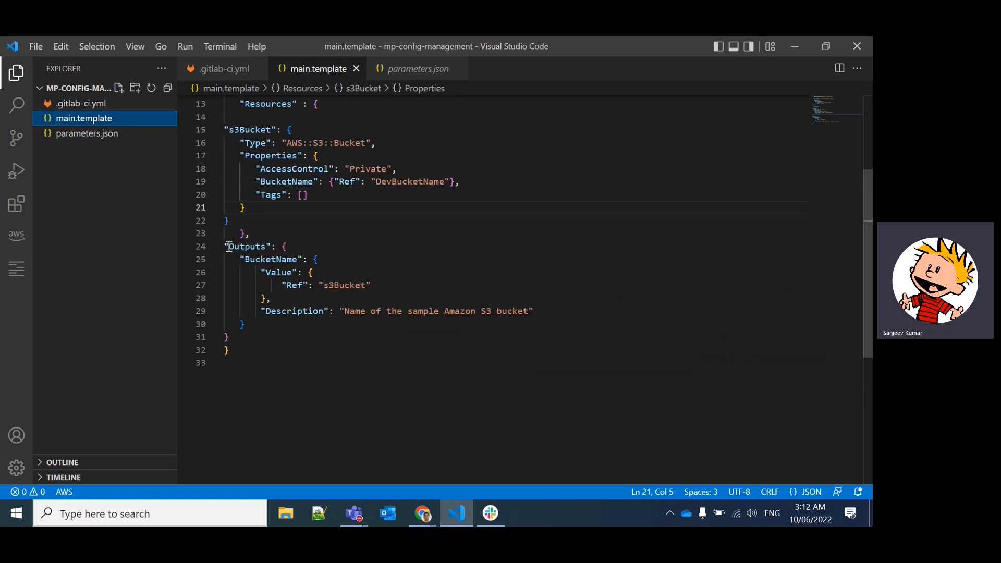
pyautogui.moveTo(225, 246); pyautogui.dragTo(533, 311)
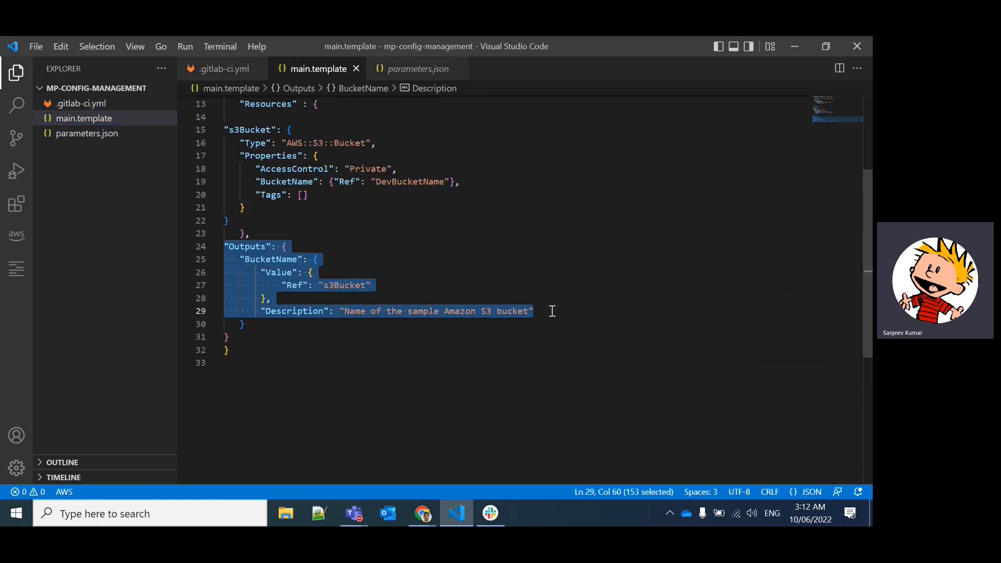
pyautogui.click(534, 310)
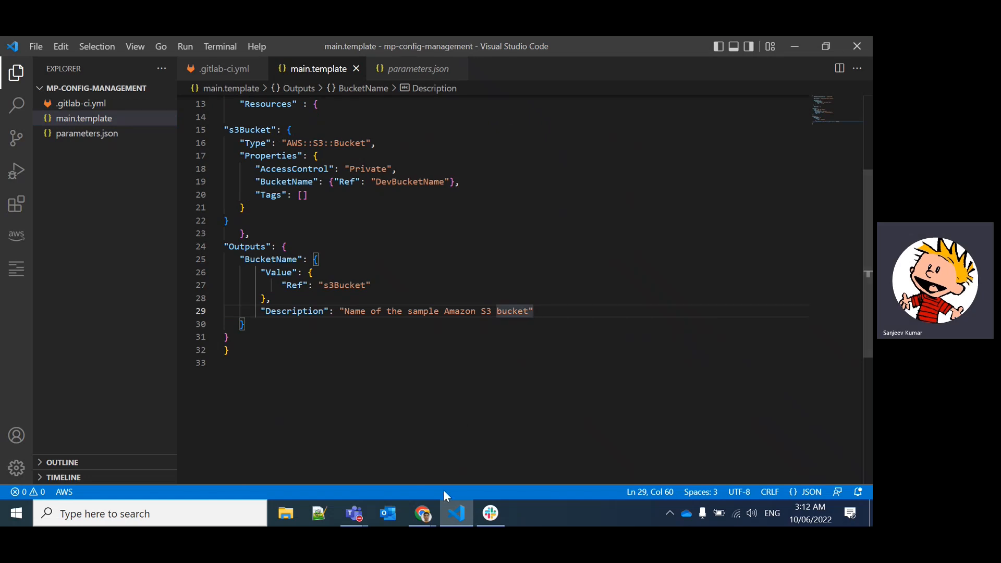
pyautogui.click(421, 513)
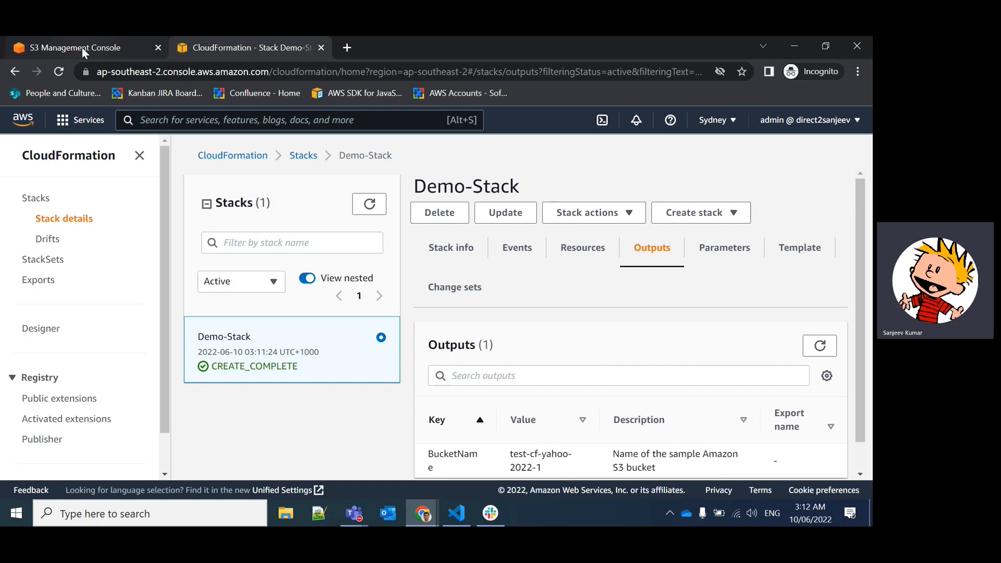
# Locate and open the empty test-cf-yahoo-2022-1 bucket in the S3 Buckets list
pyautogui.click(76, 48)
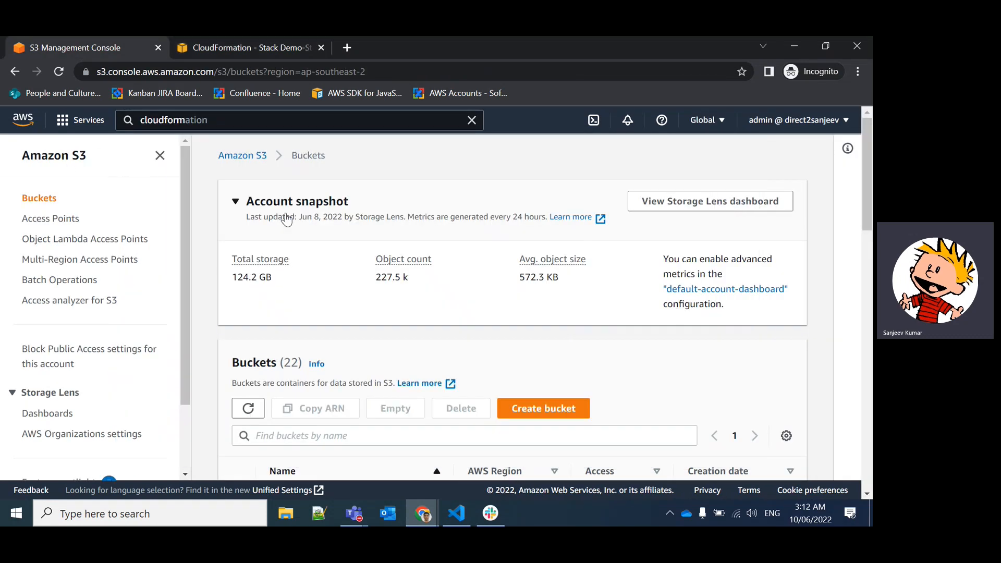
pyautogui.moveTo(400, 333)
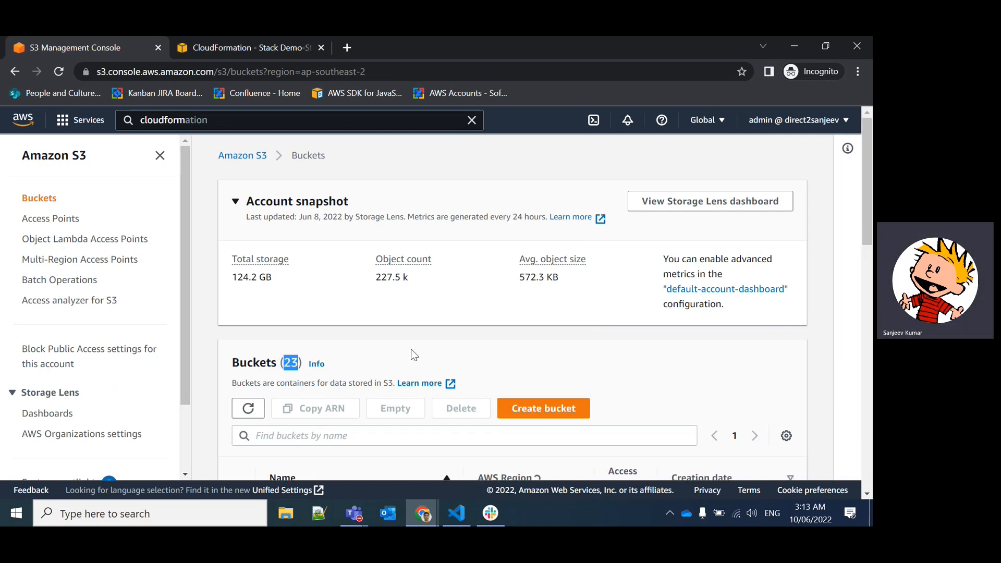
pyautogui.scroll(-3)
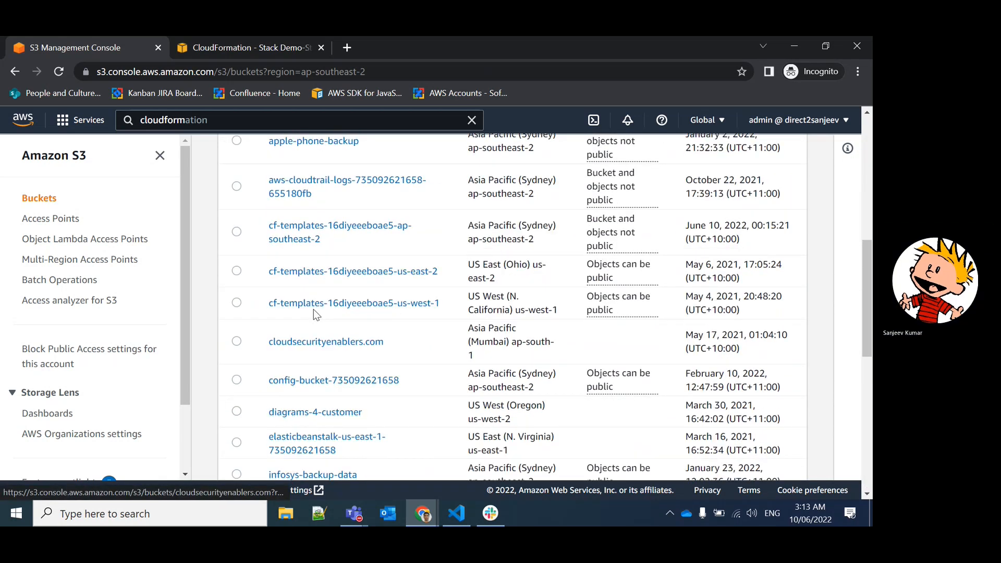
pyautogui.scroll(-3)
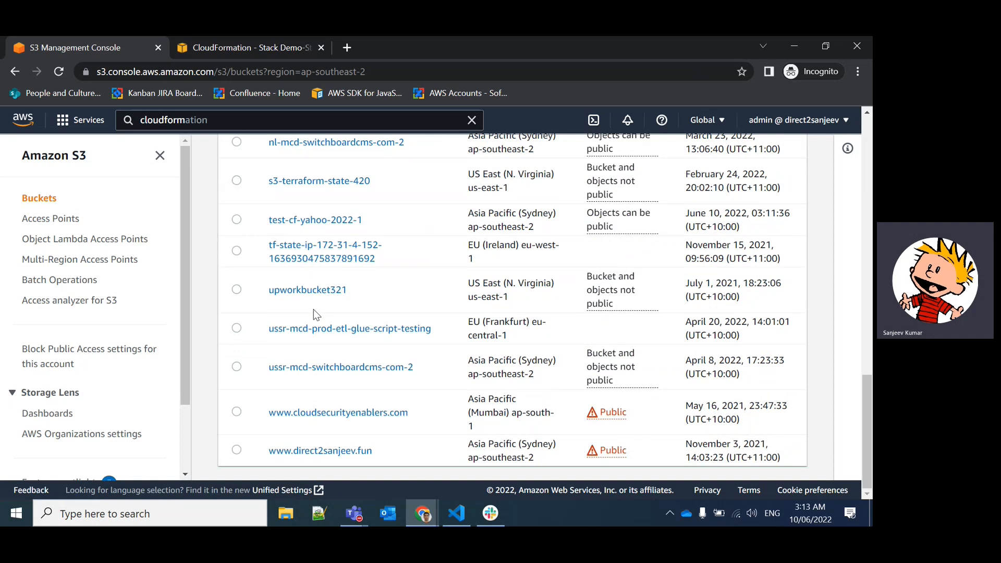
pyautogui.scroll(-3)
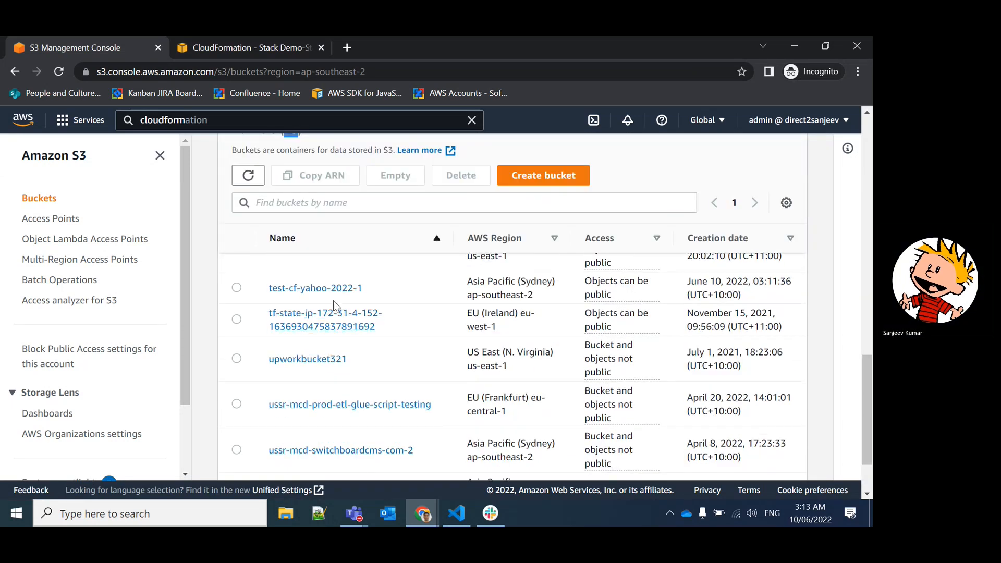
pyautogui.click(315, 288)
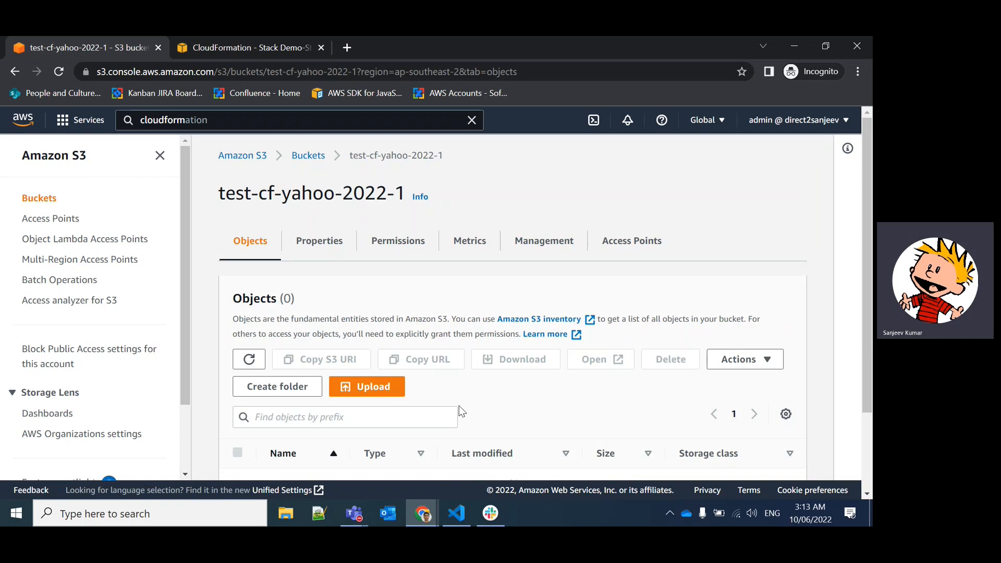
pyautogui.moveTo(351, 513)
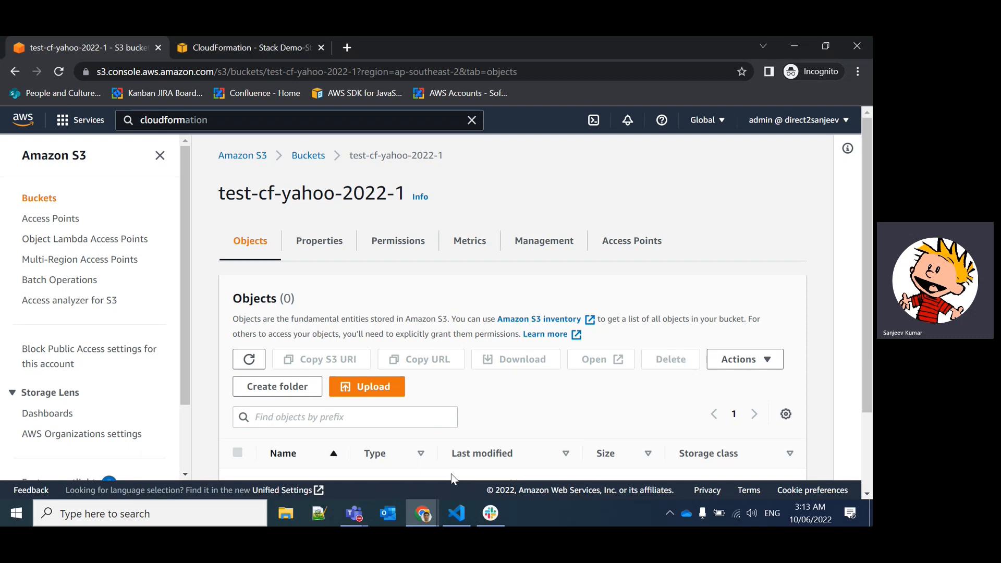
# Return to VS Code and show .gitlab-ci.yml with its validate and deploy stages
pyautogui.click(456, 512)
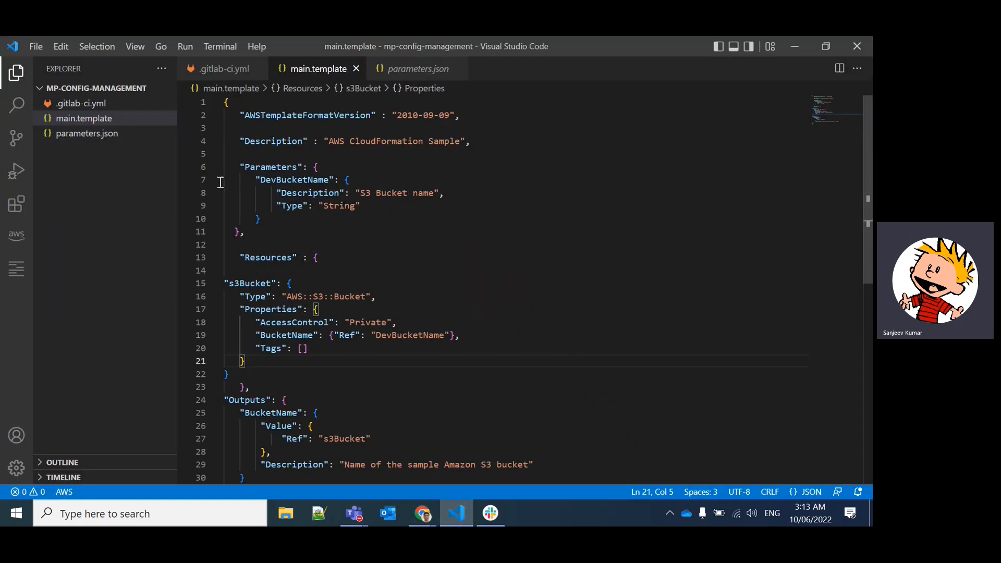
pyautogui.click(217, 69)
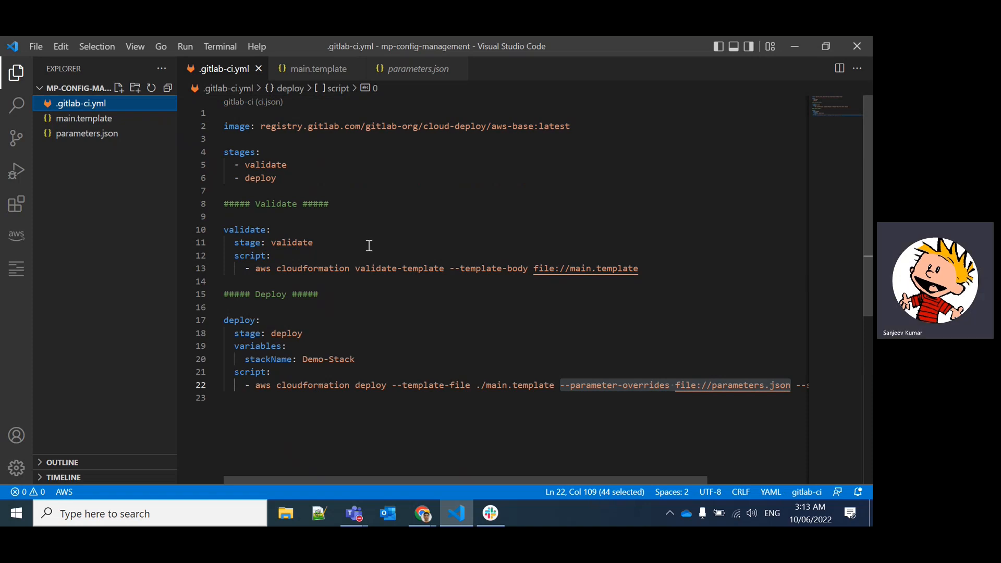
pyautogui.moveTo(545, 280)
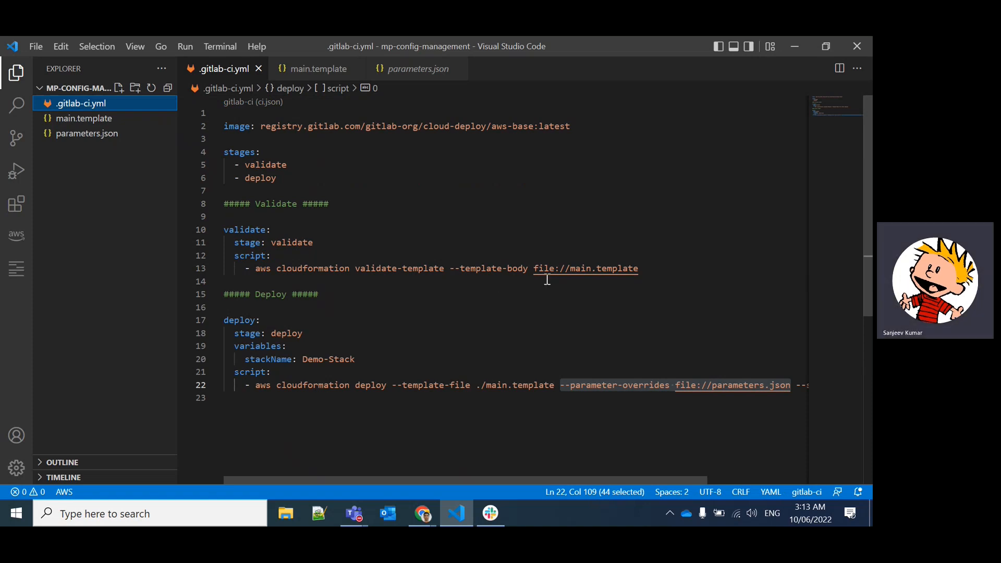
pyautogui.moveTo(341, 204)
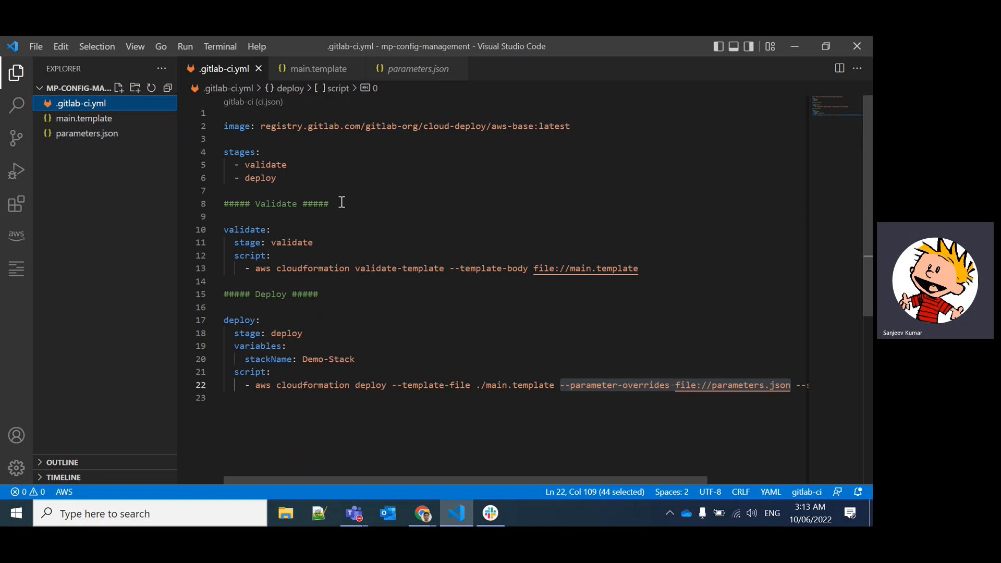